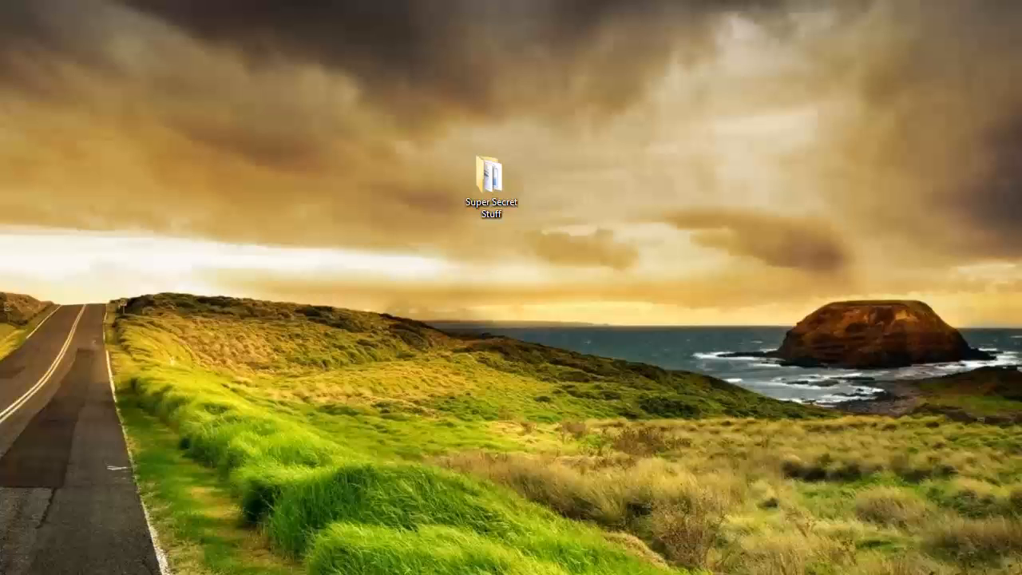
{"action": "mouse_move", "coordinate": [292, 477]}
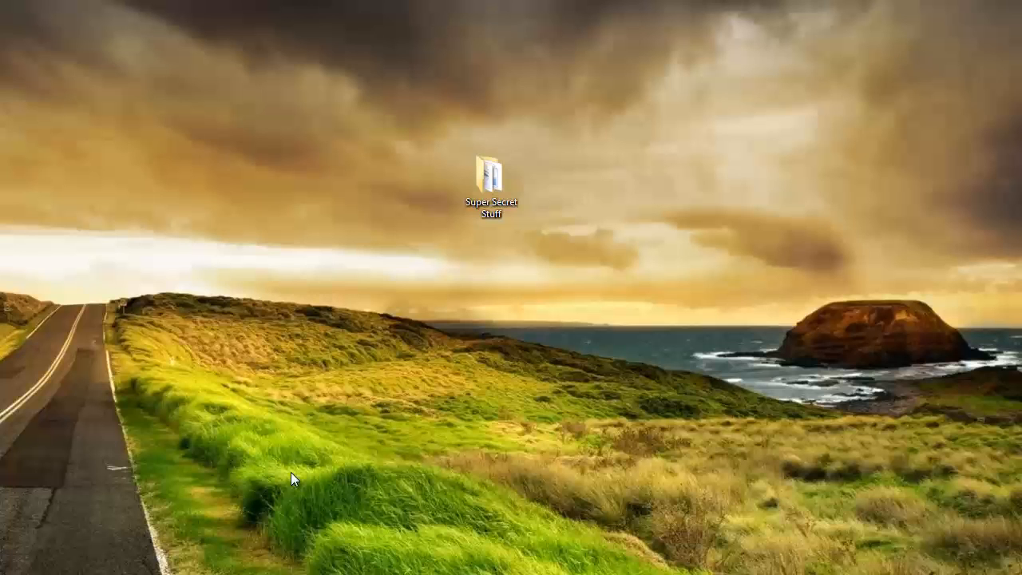
- Open the Super Secret Stuff desktop folder in Explorer to show its four files
{"action": "left_click", "coordinate": [488, 174]}
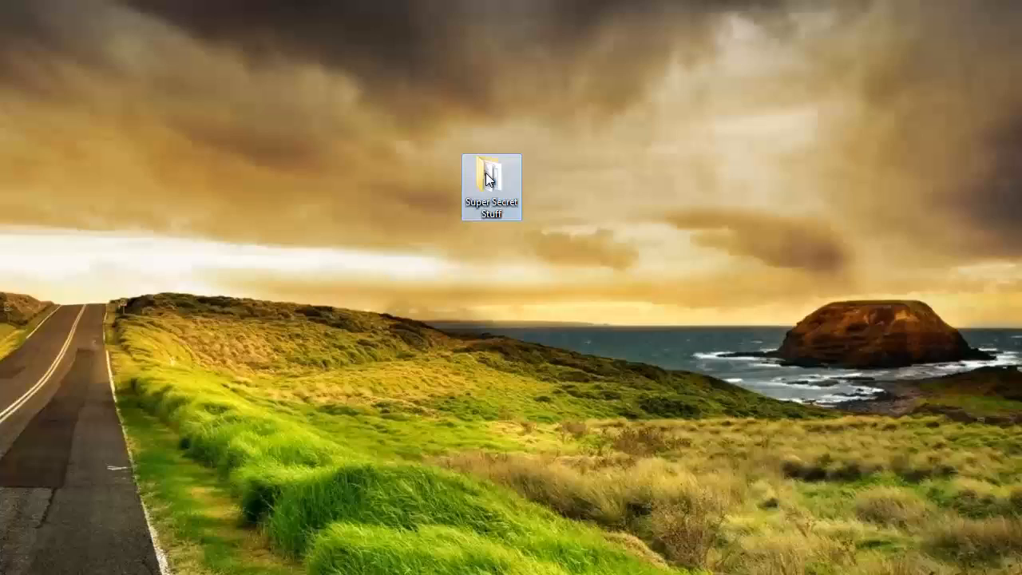
{"action": "double_click", "coordinate": [482, 180]}
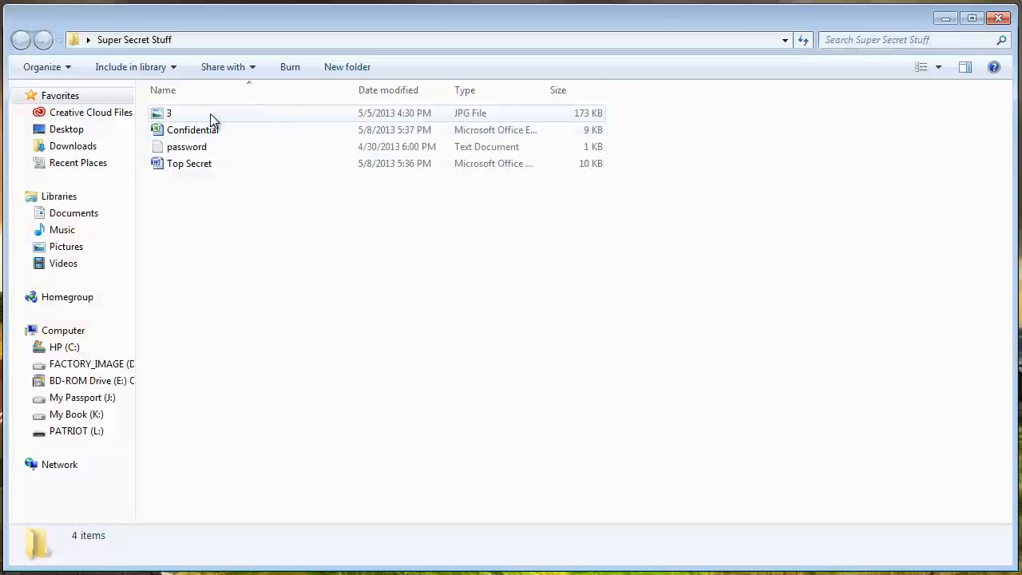
{"action": "mouse_move", "coordinate": [186, 147]}
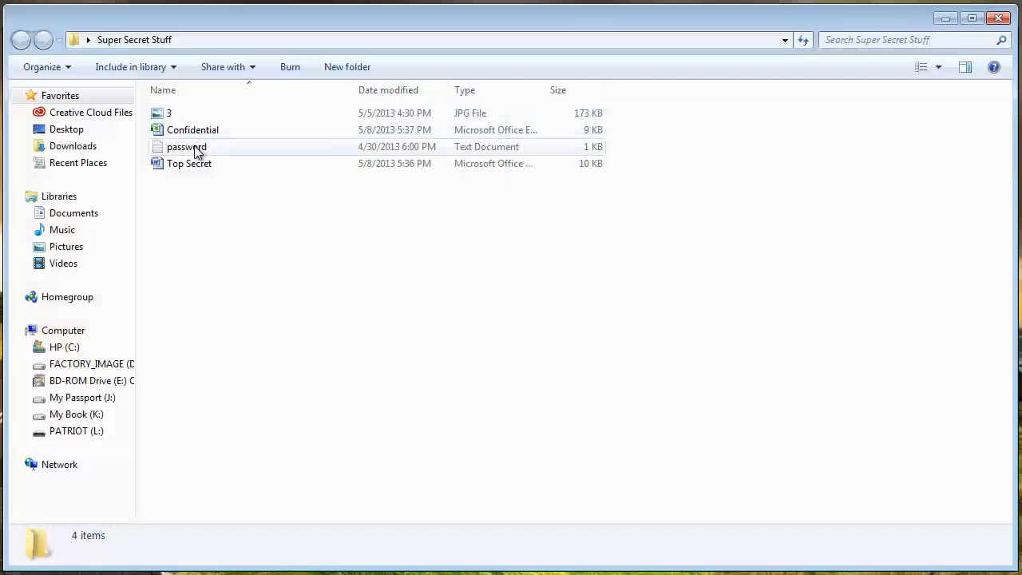
{"action": "mouse_move", "coordinate": [942, 130]}
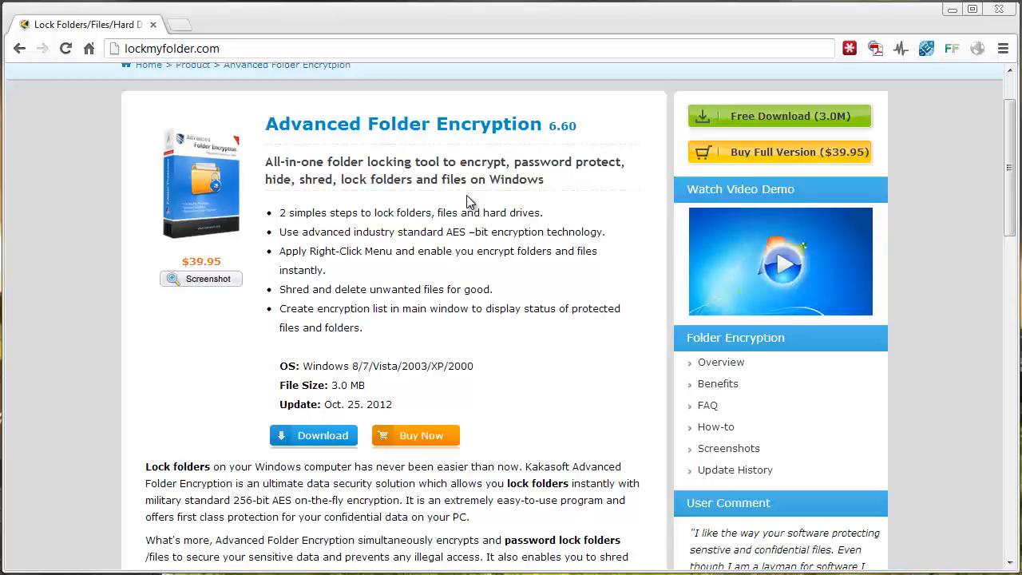
{"action": "mouse_move", "coordinate": [140, 78]}
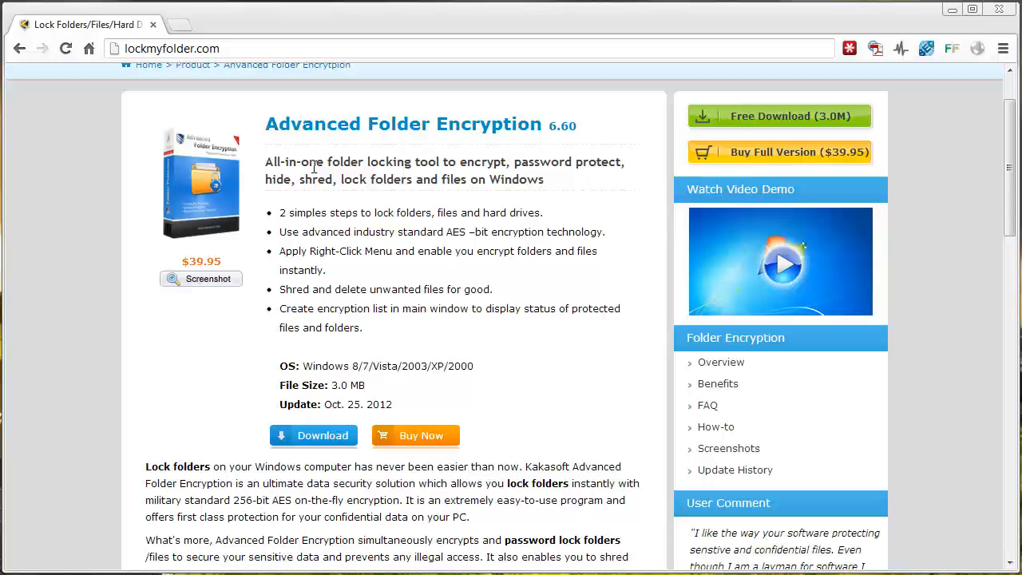
{"action": "mouse_move", "coordinate": [437, 159]}
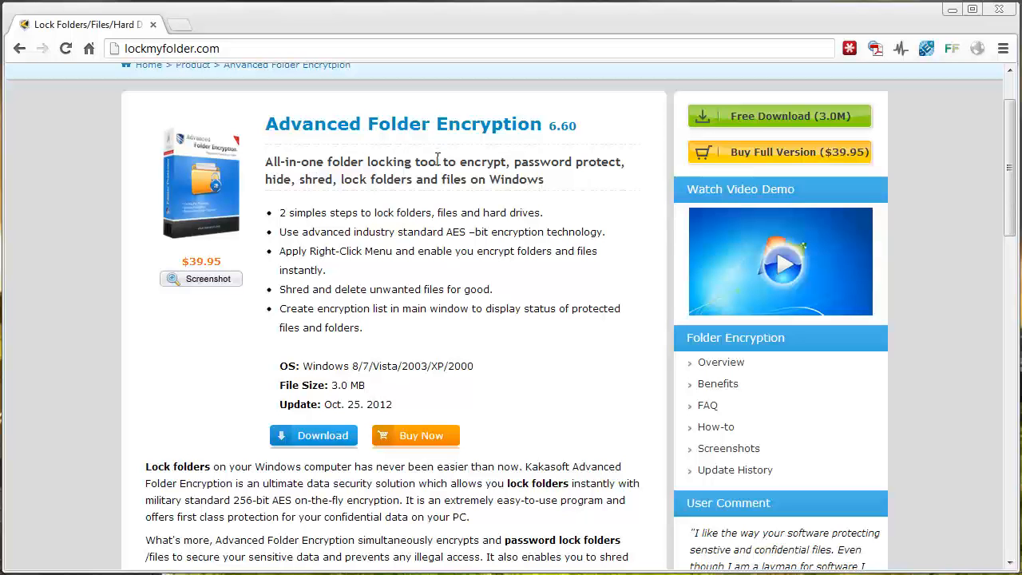
{"action": "mouse_move", "coordinate": [495, 182]}
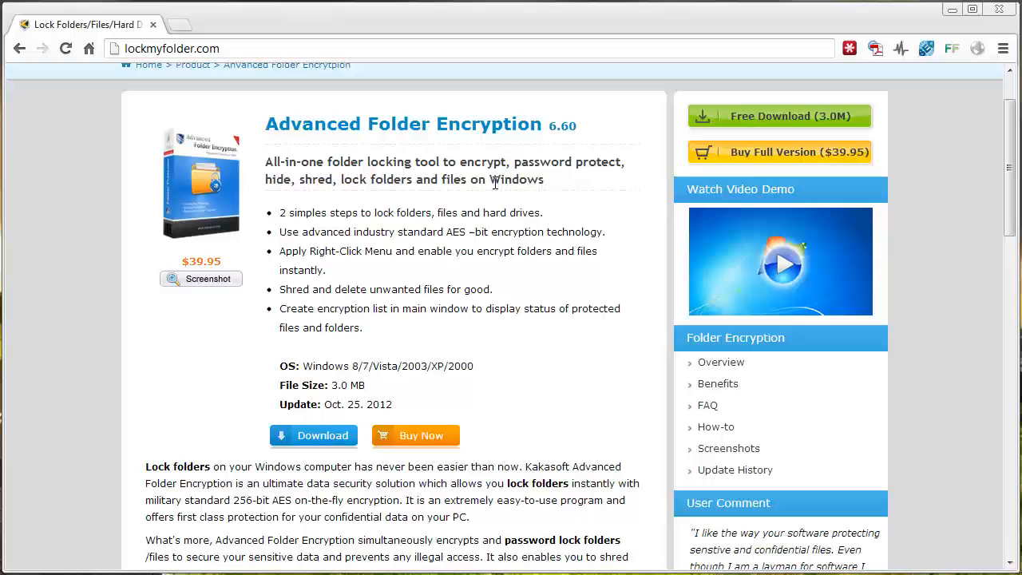
{"action": "mouse_move", "coordinate": [784, 116]}
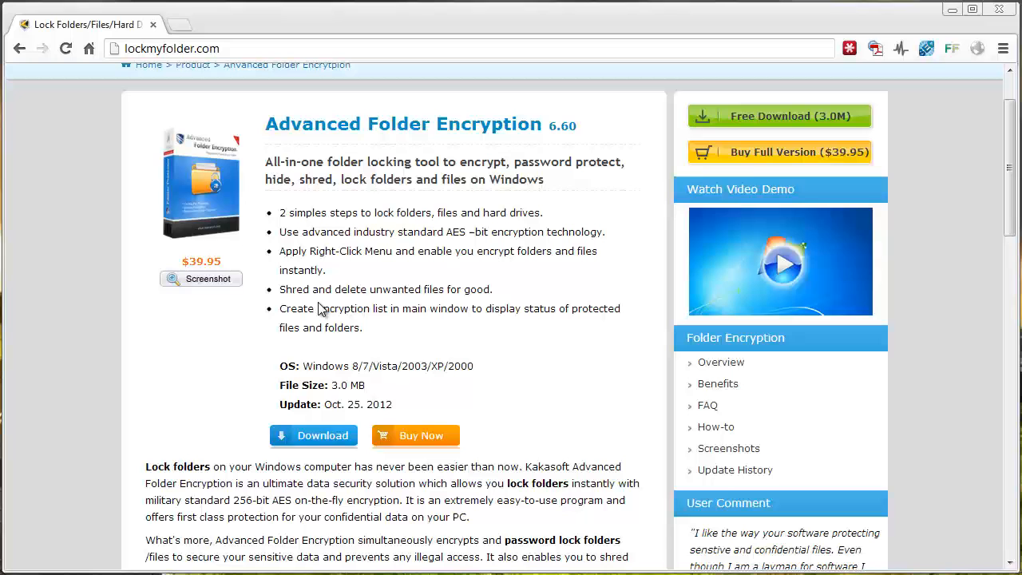
{"action": "mouse_move", "coordinate": [388, 295]}
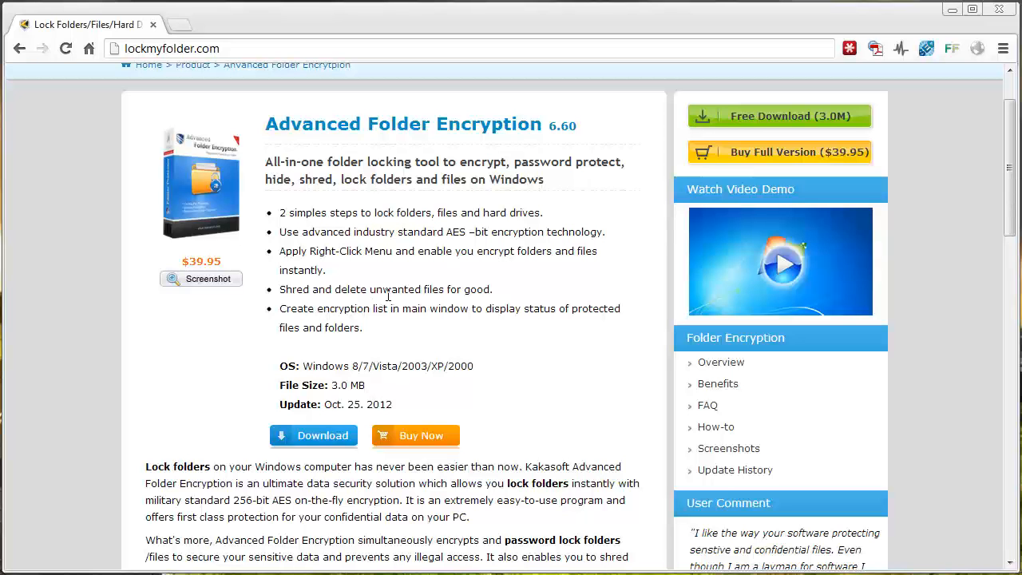
{"action": "mouse_move", "coordinate": [546, 267]}
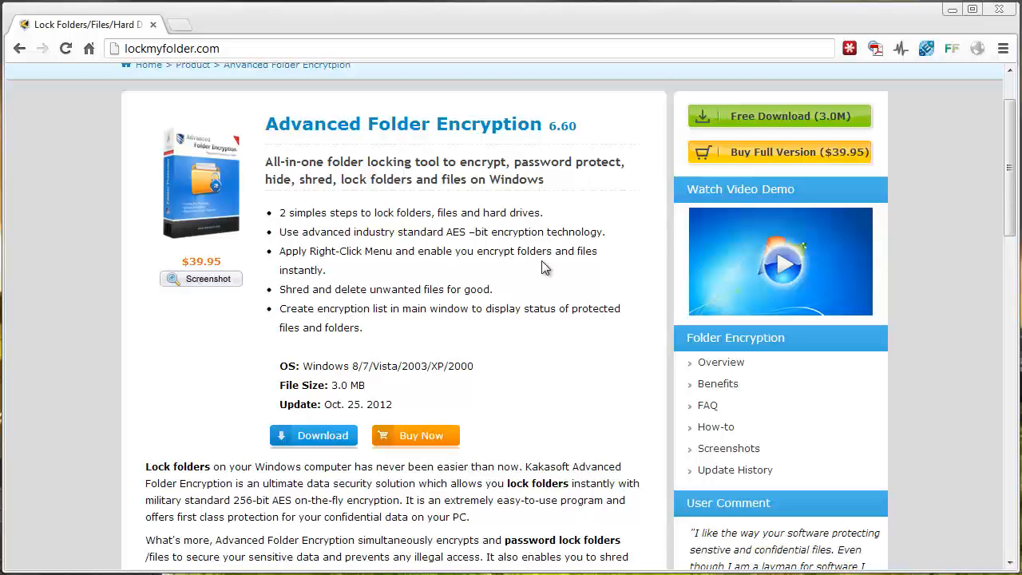
{"action": "mouse_move", "coordinate": [503, 281]}
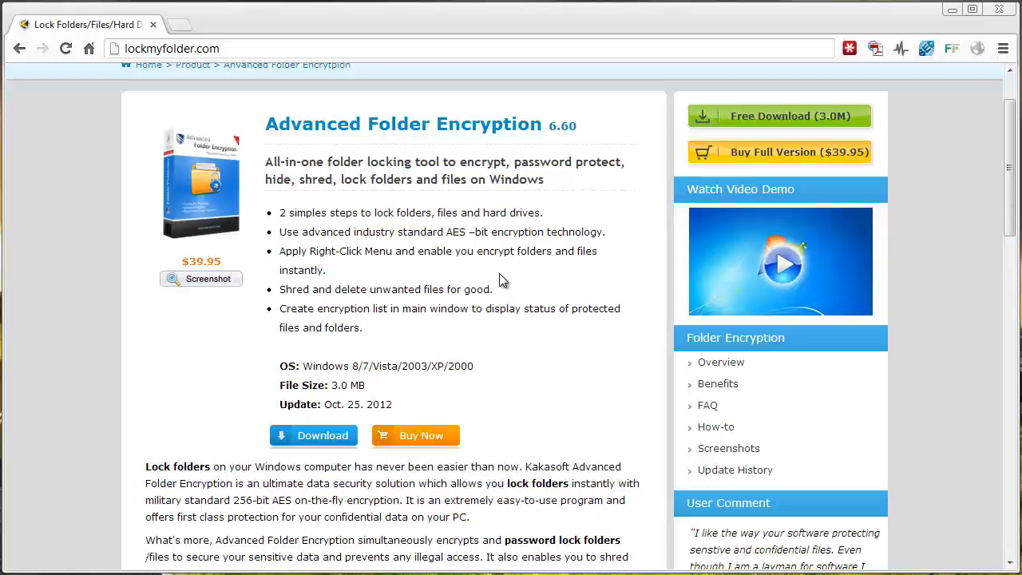
{"action": "mouse_move", "coordinate": [952, 10]}
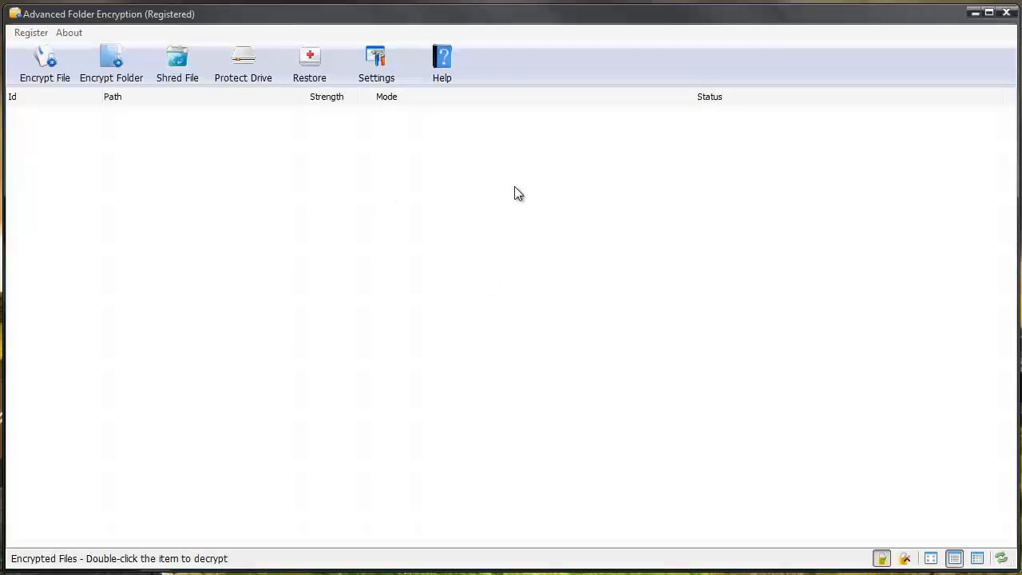
{"action": "mouse_move", "coordinate": [471, 212]}
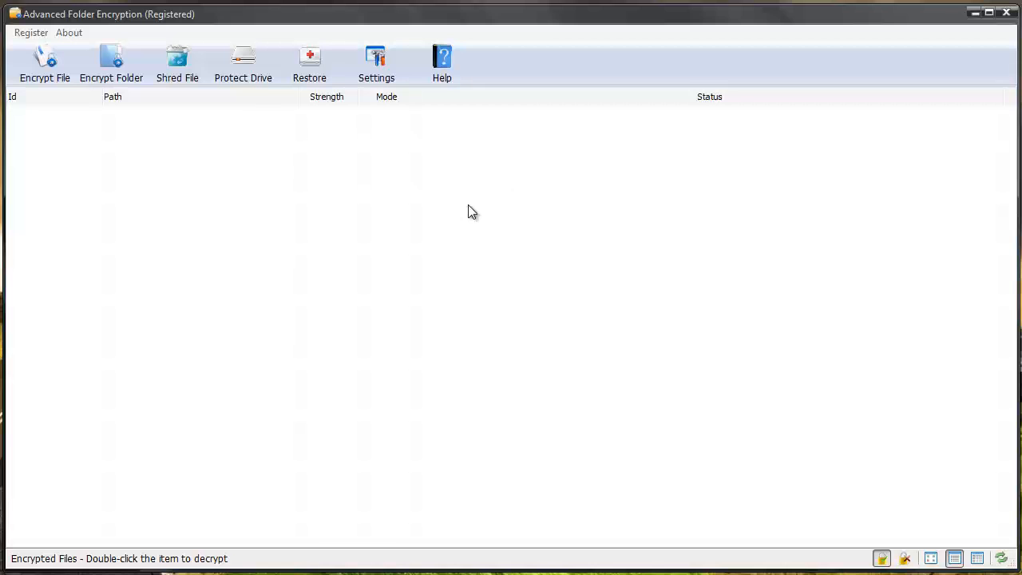
{"action": "mouse_move", "coordinate": [467, 219]}
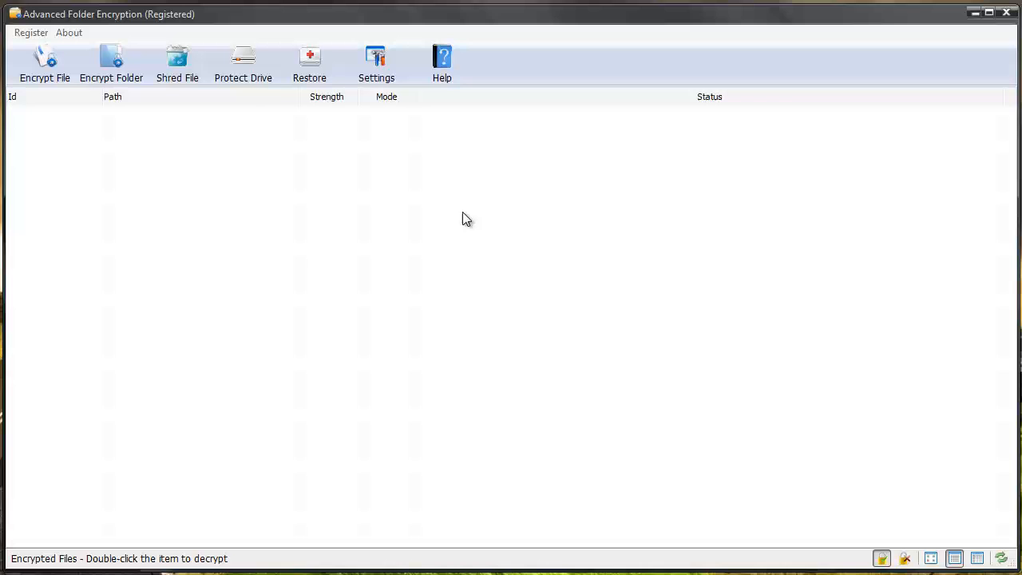
{"action": "mouse_move", "coordinate": [258, 450]}
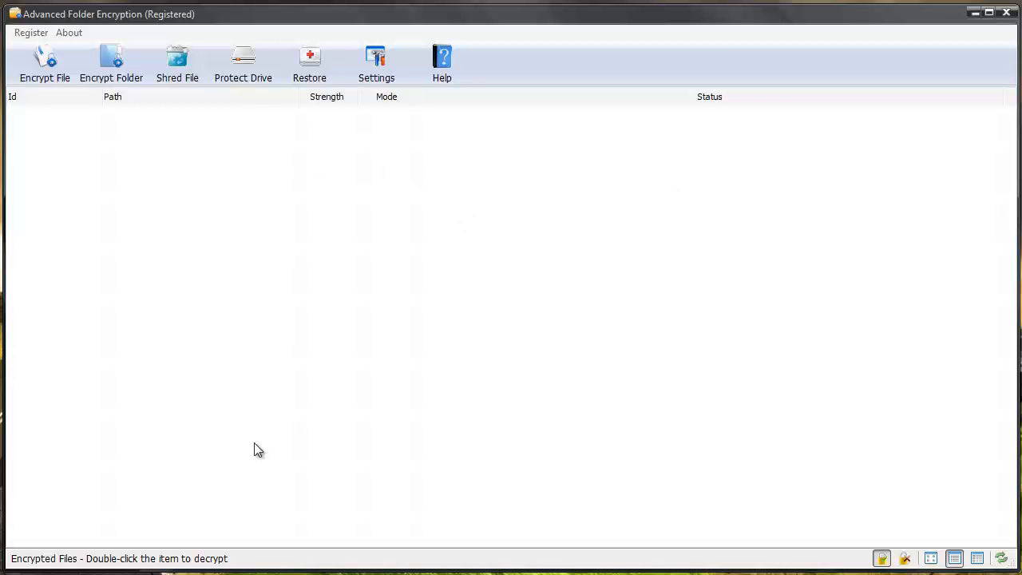
{"action": "mouse_move", "coordinate": [45, 64]}
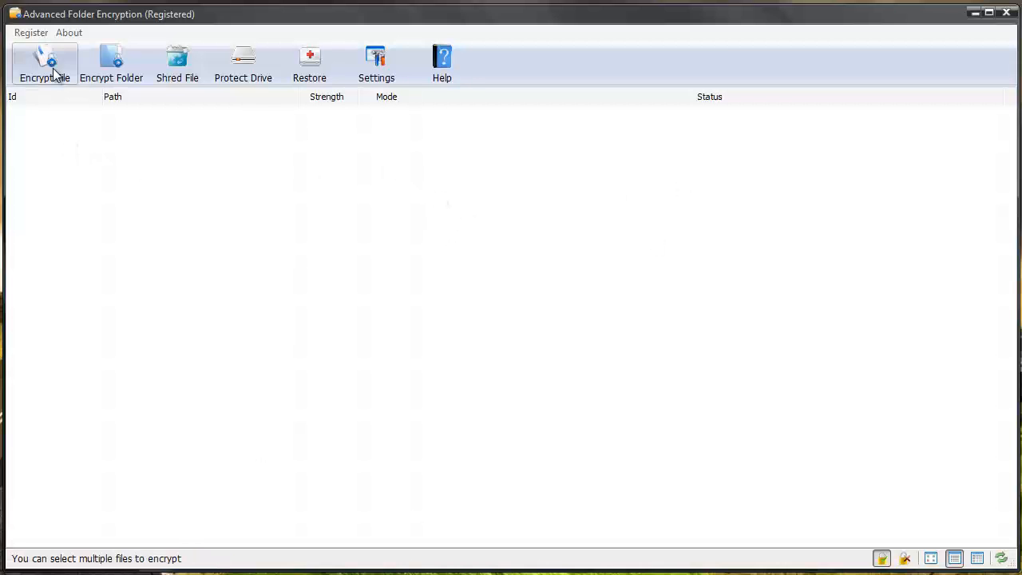
{"action": "left_click", "coordinate": [44, 64]}
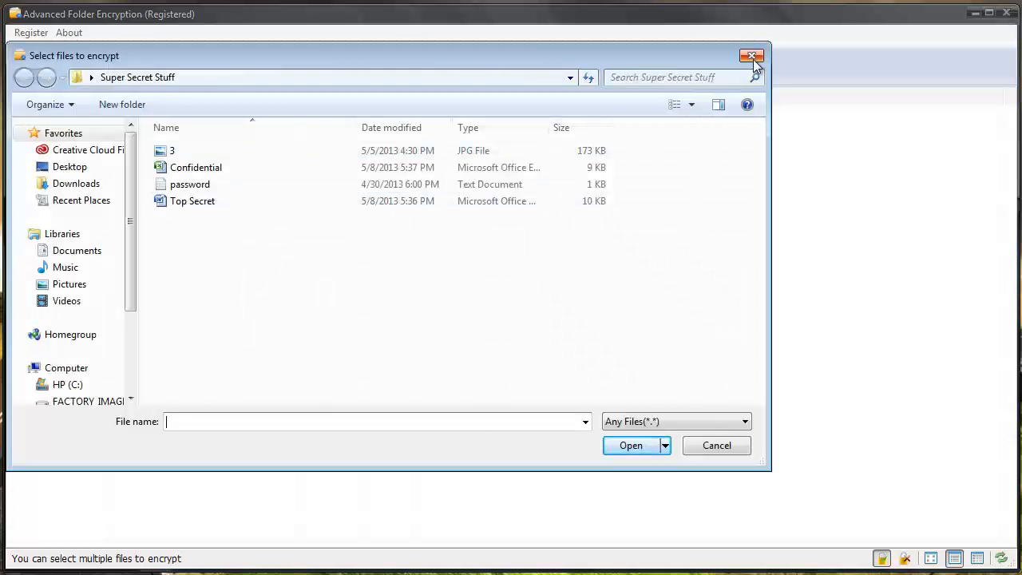
{"action": "left_click", "coordinate": [752, 56]}
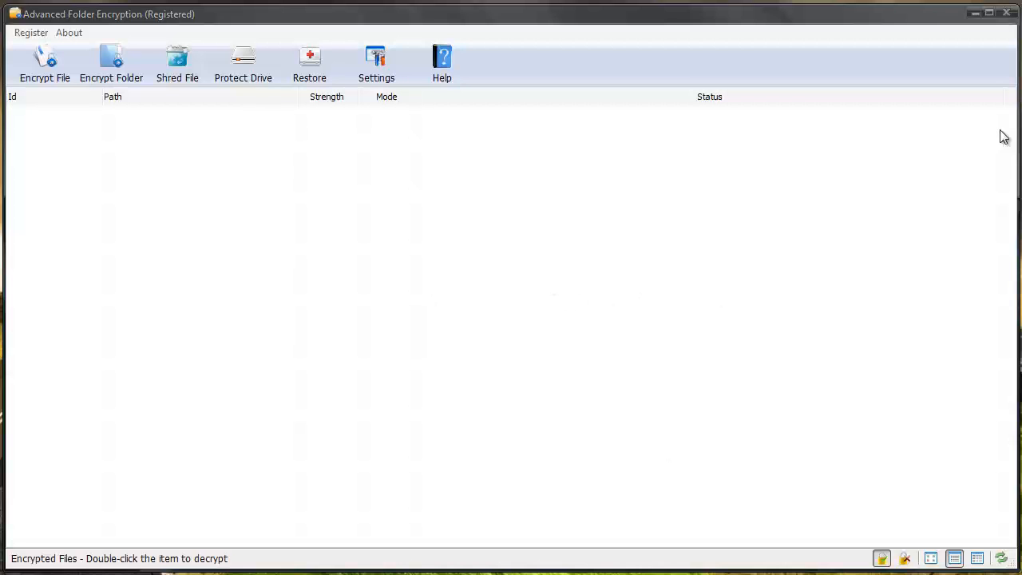
{"action": "mouse_move", "coordinate": [599, 182]}
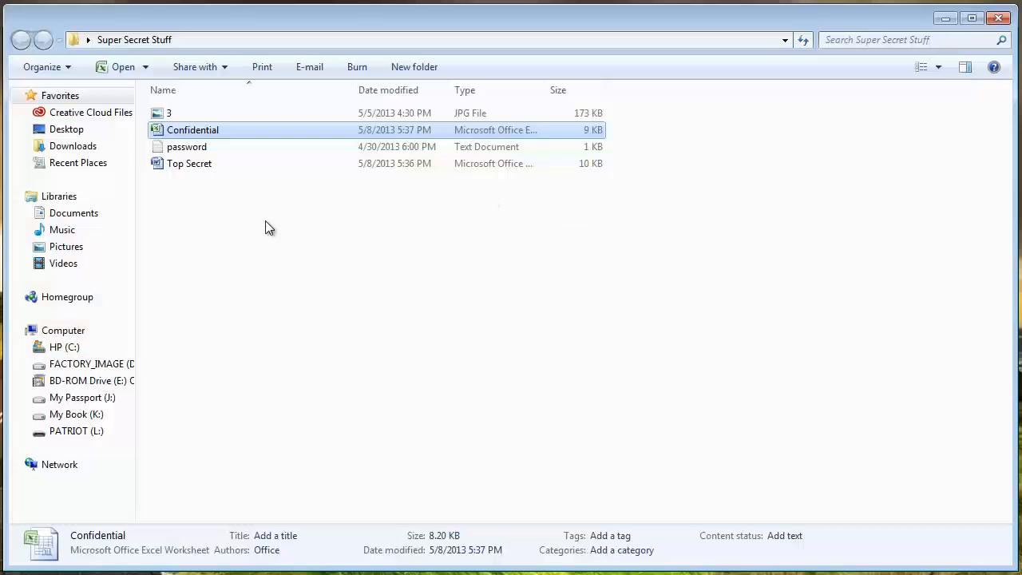
- Start encrypting the Confidential spreadsheet via its right-click Encrypt command
{"action": "right_click", "coordinate": [192, 129]}
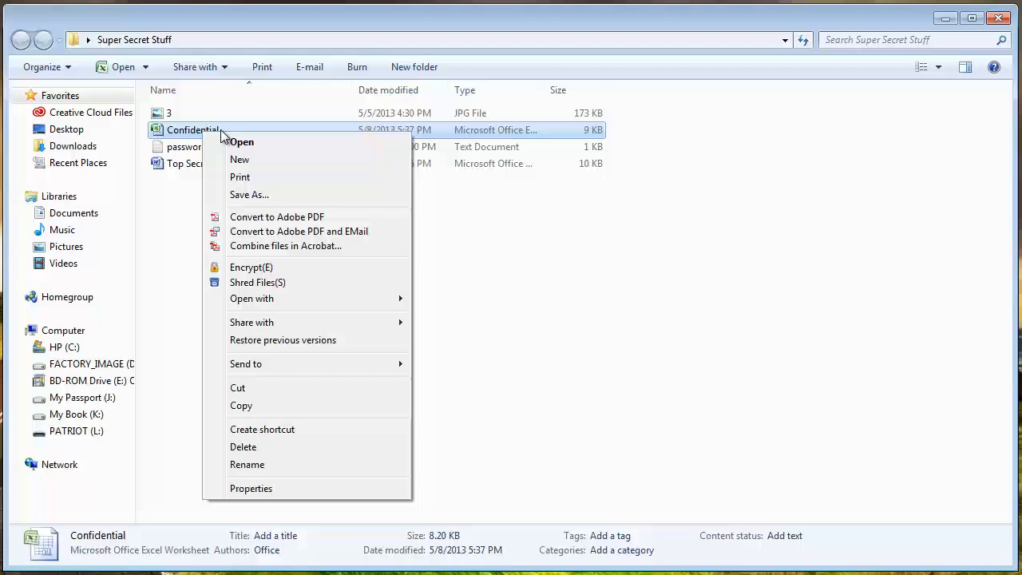
{"action": "mouse_move", "coordinate": [263, 267]}
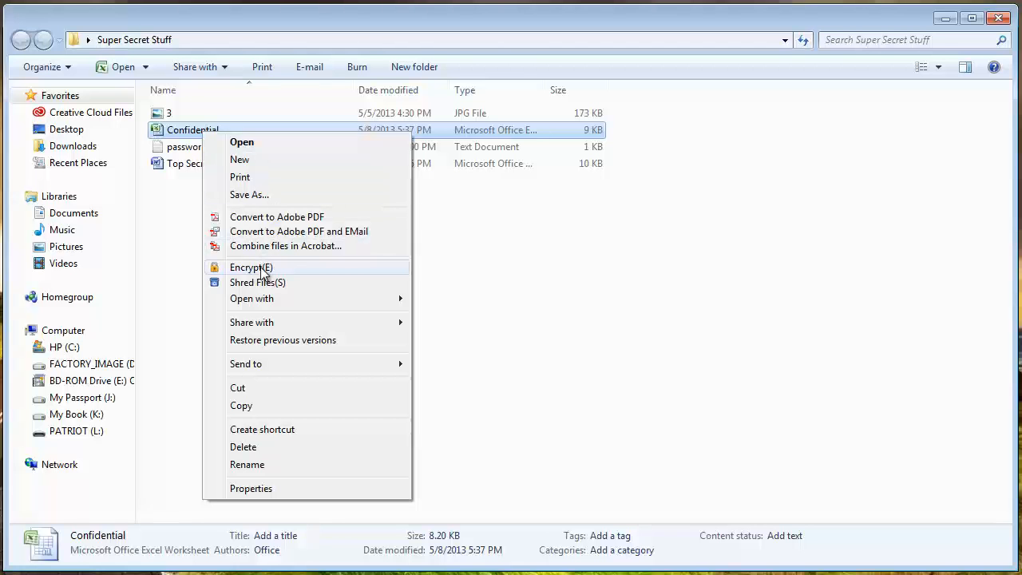
{"action": "mouse_move", "coordinate": [257, 282]}
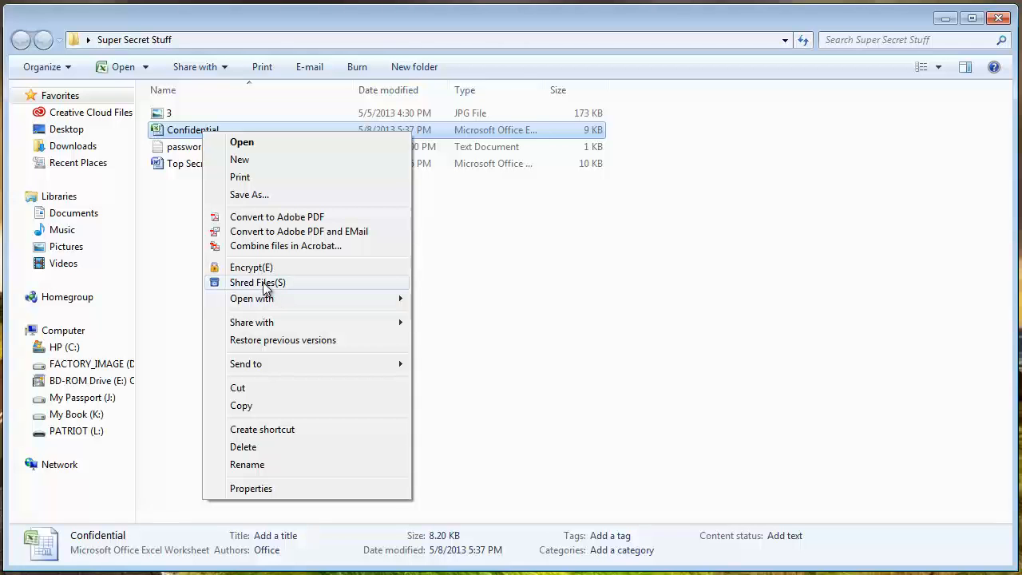
{"action": "mouse_move", "coordinate": [268, 268]}
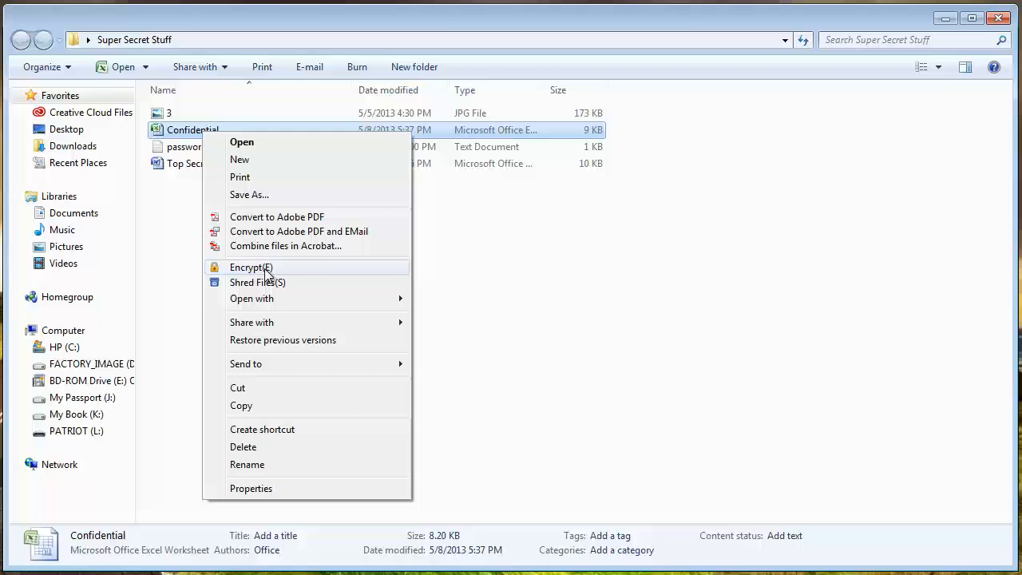
{"action": "left_click", "coordinate": [251, 267]}
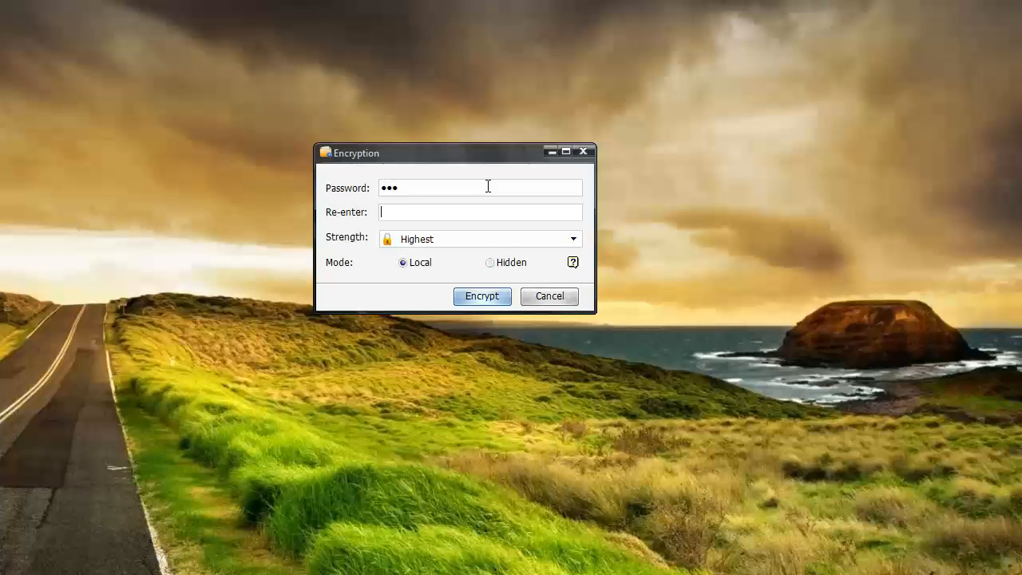
- Encrypt Confidential with the confirmed password at Highest strength in Local mode
{"action": "type", "text": "•••"}
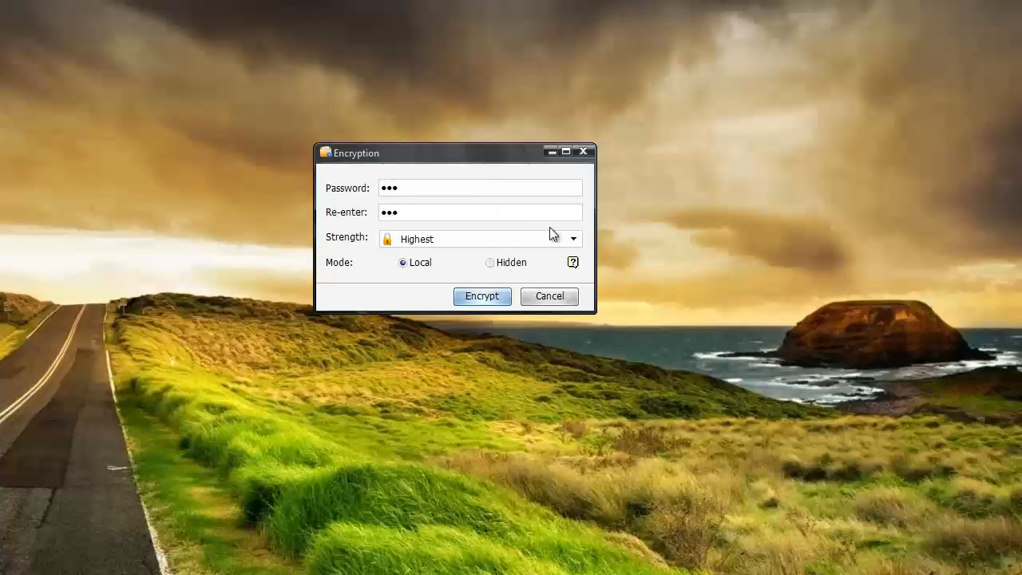
{"action": "left_click", "coordinate": [573, 238]}
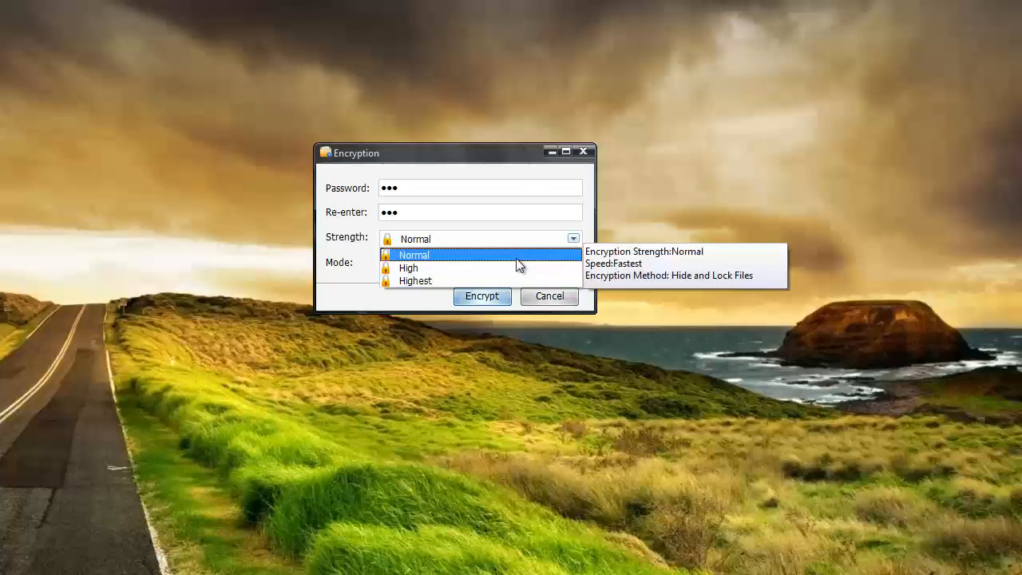
{"action": "mouse_move", "coordinate": [415, 281]}
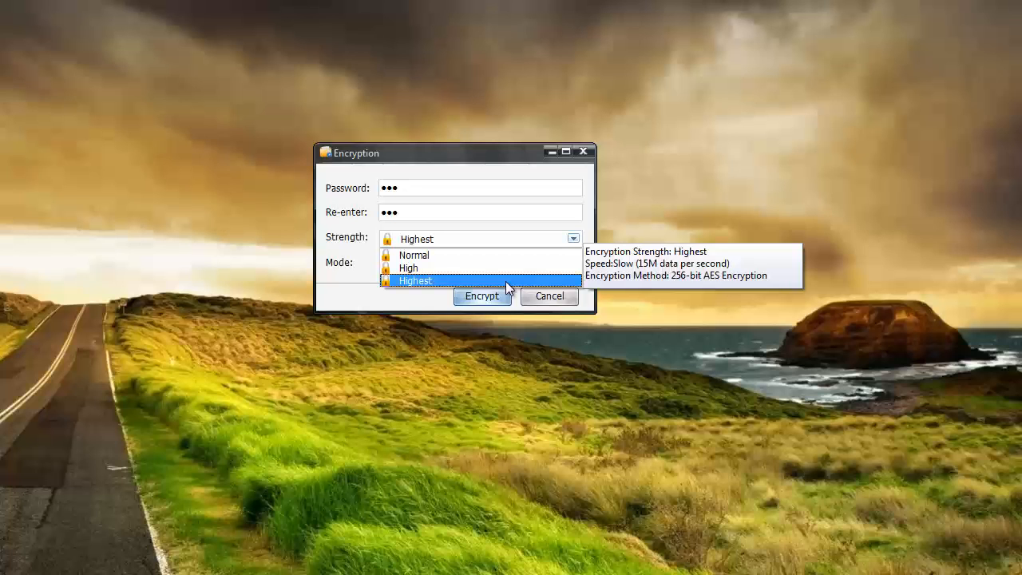
{"action": "mouse_move", "coordinate": [376, 285]}
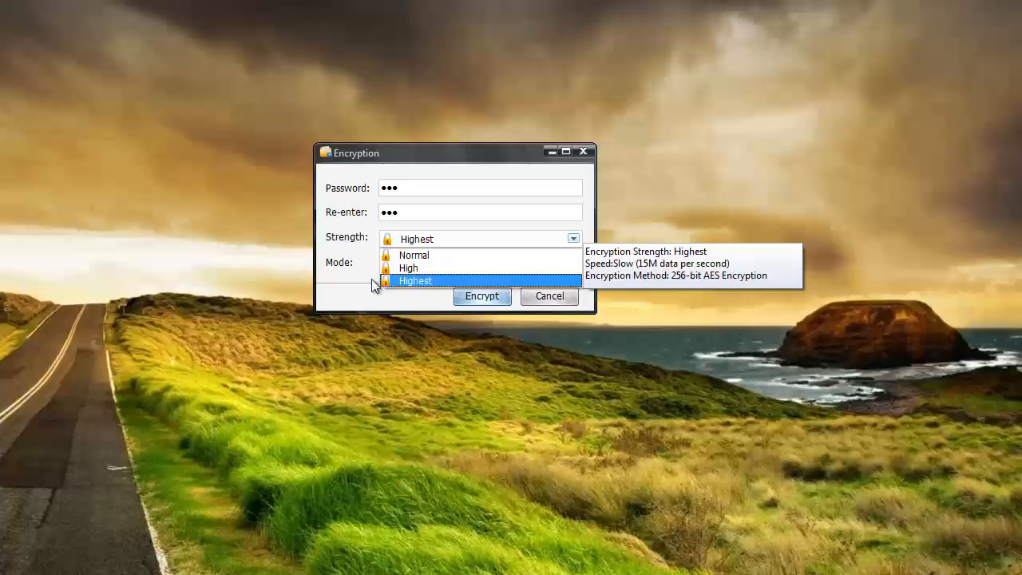
{"action": "left_click", "coordinate": [416, 281]}
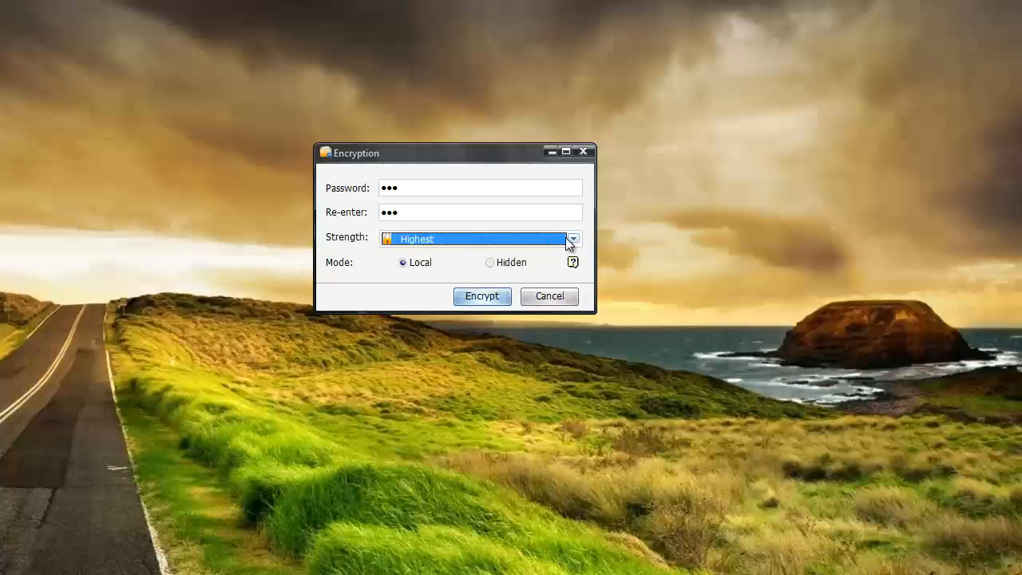
{"action": "mouse_move", "coordinate": [466, 239]}
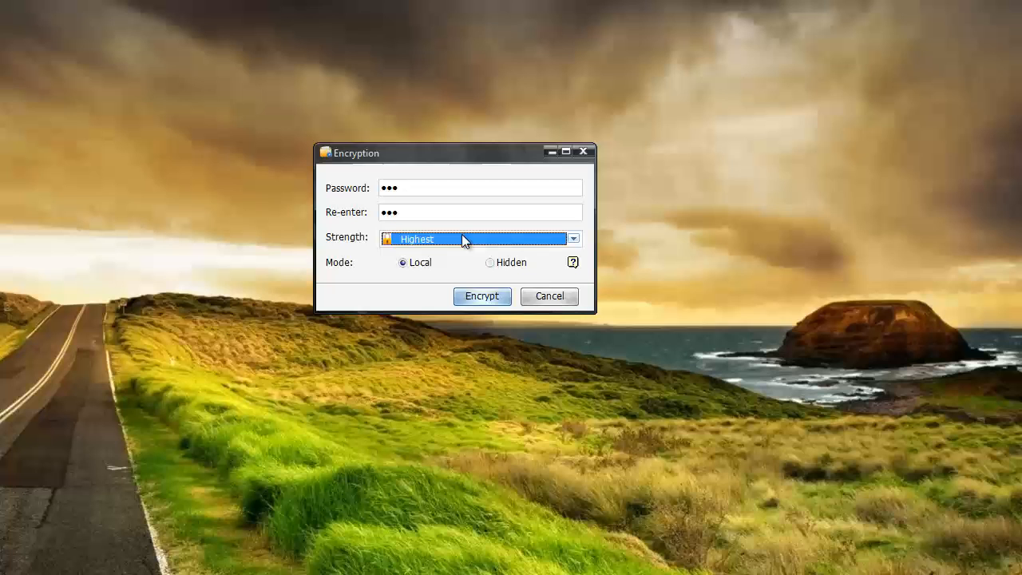
{"action": "mouse_move", "coordinate": [454, 248]}
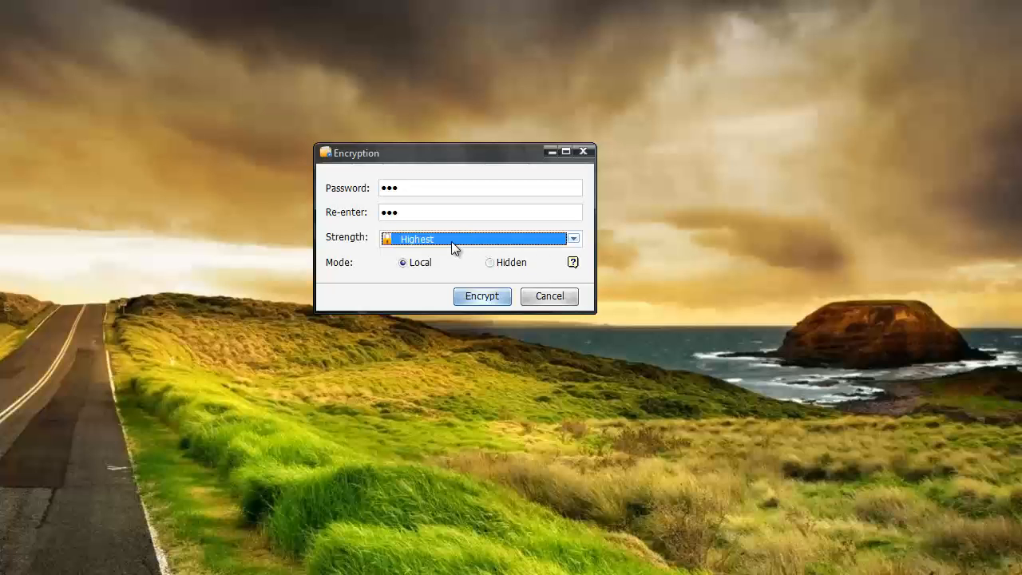
{"action": "mouse_move", "coordinate": [401, 285]}
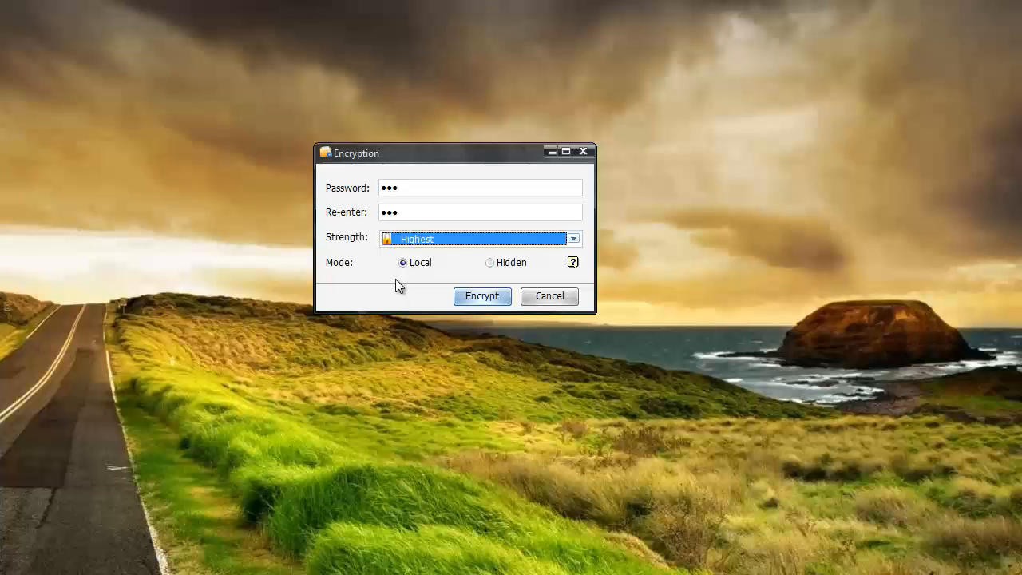
{"action": "mouse_move", "coordinate": [408, 308]}
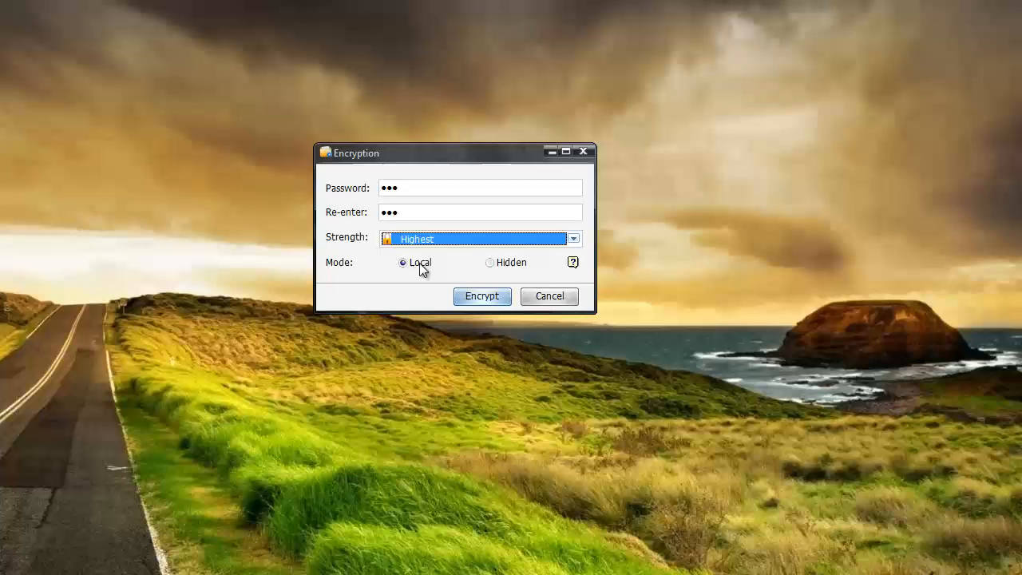
{"action": "mouse_move", "coordinate": [495, 267]}
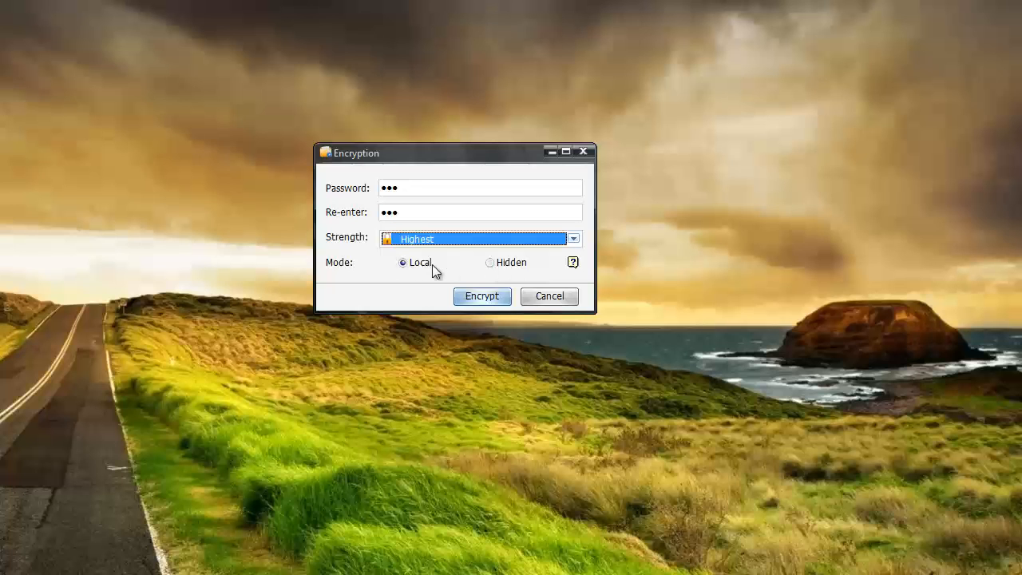
{"action": "left_click", "coordinate": [481, 296]}
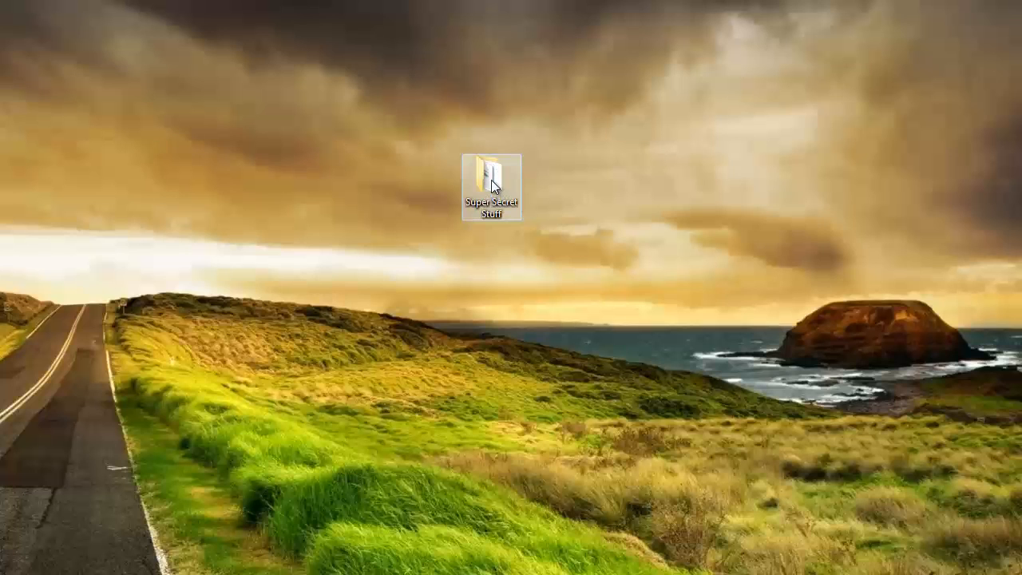
- Reopen Super Secret Stuff and start decrypting the now-encrypted Confidential.xlsx
{"action": "double_click", "coordinate": [489, 174]}
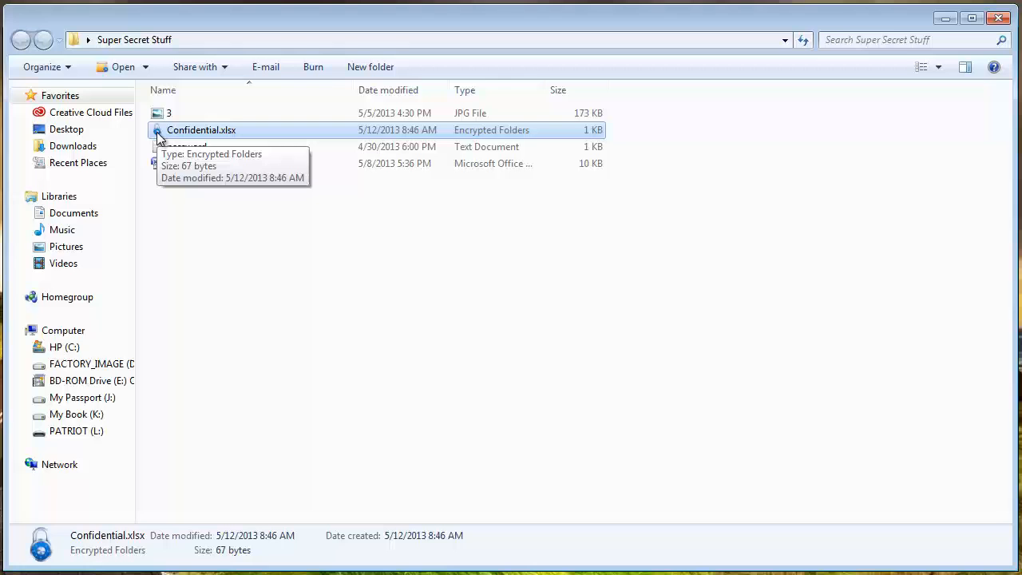
{"action": "mouse_move", "coordinate": [296, 265]}
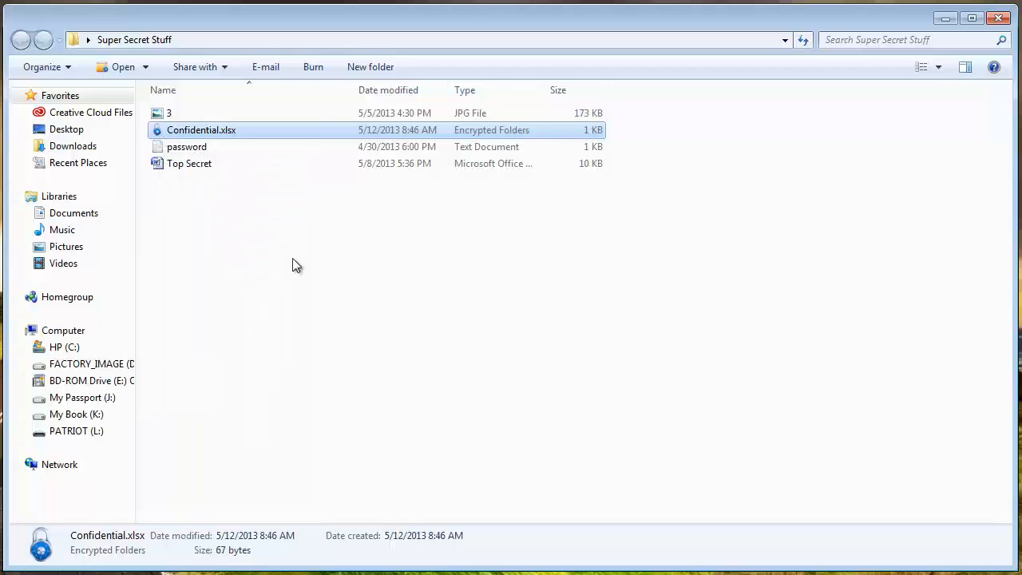
{"action": "mouse_move", "coordinate": [228, 147]}
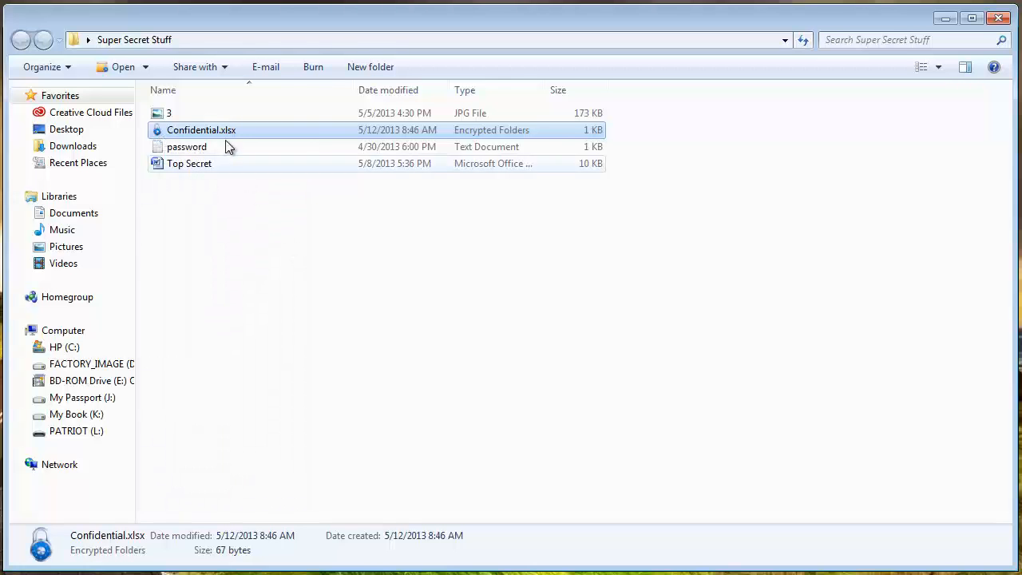
{"action": "double_click", "coordinate": [201, 129]}
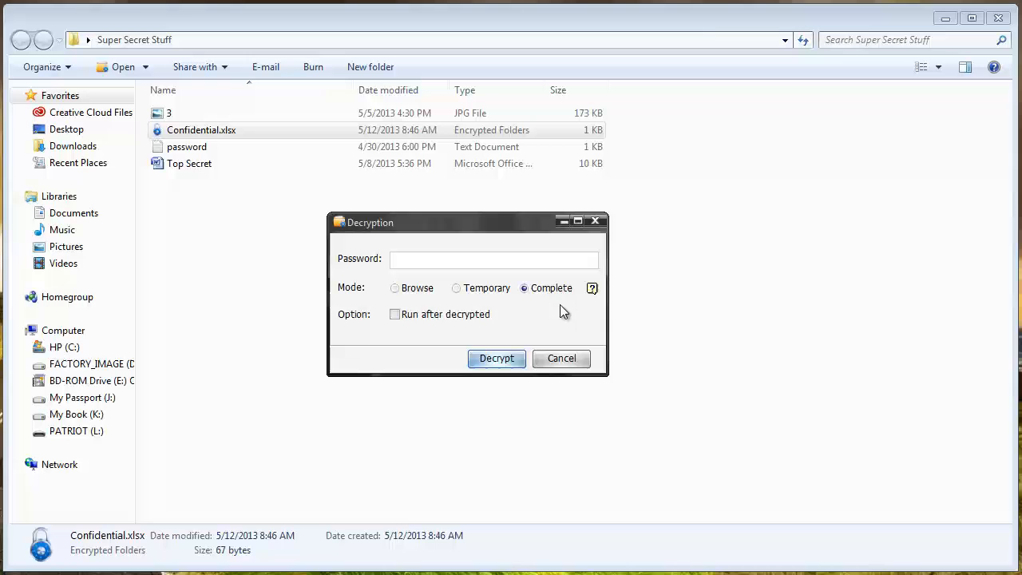
{"action": "mouse_move", "coordinate": [424, 297]}
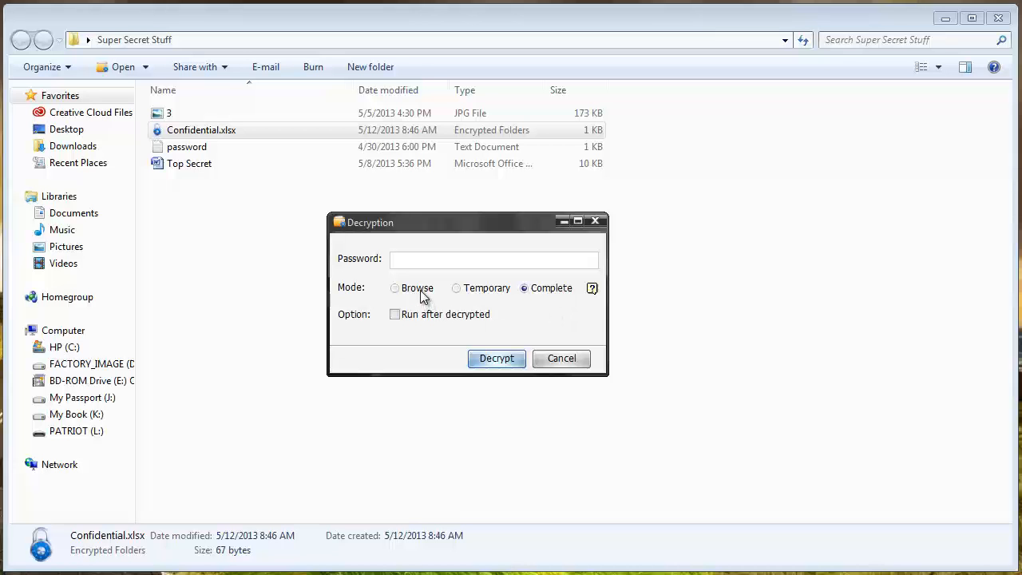
{"action": "mouse_move", "coordinate": [487, 298]}
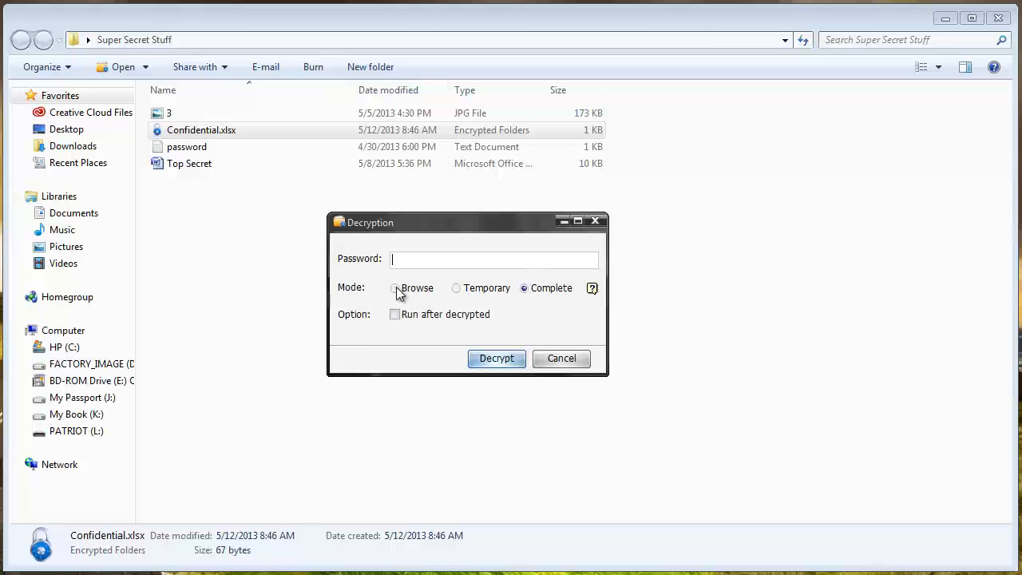
{"action": "mouse_move", "coordinate": [459, 294]}
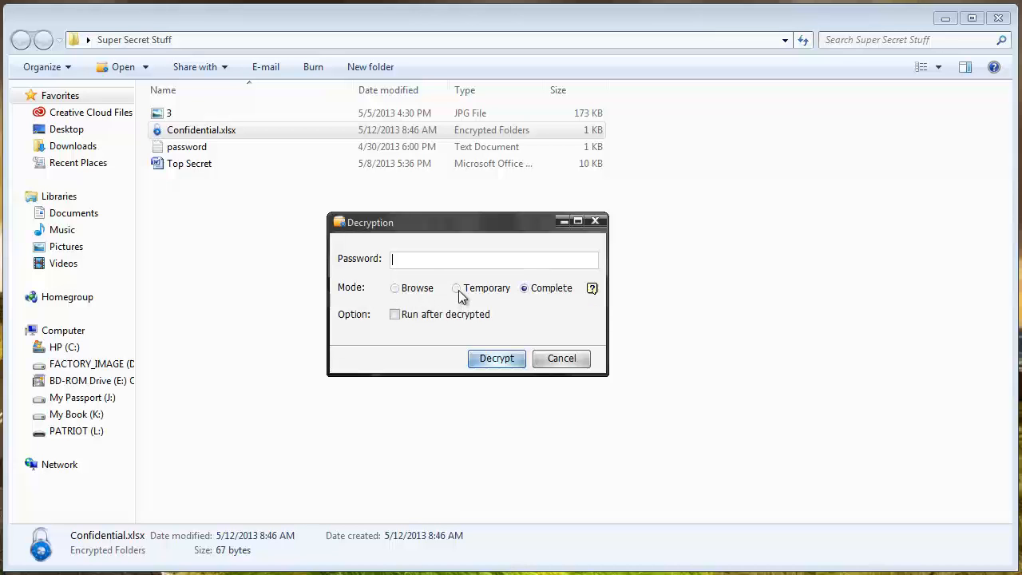
{"action": "mouse_move", "coordinate": [456, 289]}
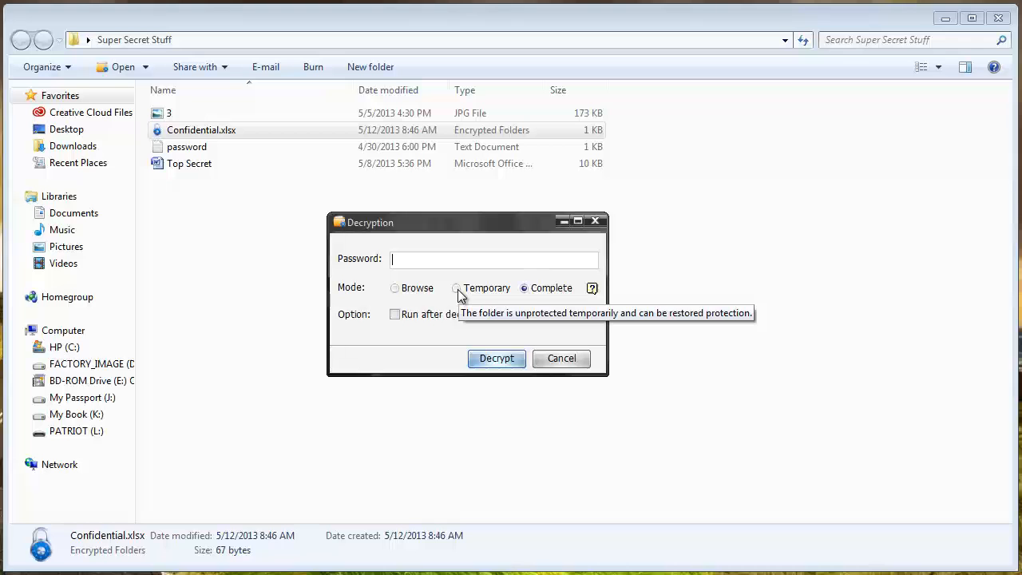
{"action": "mouse_move", "coordinate": [460, 294]}
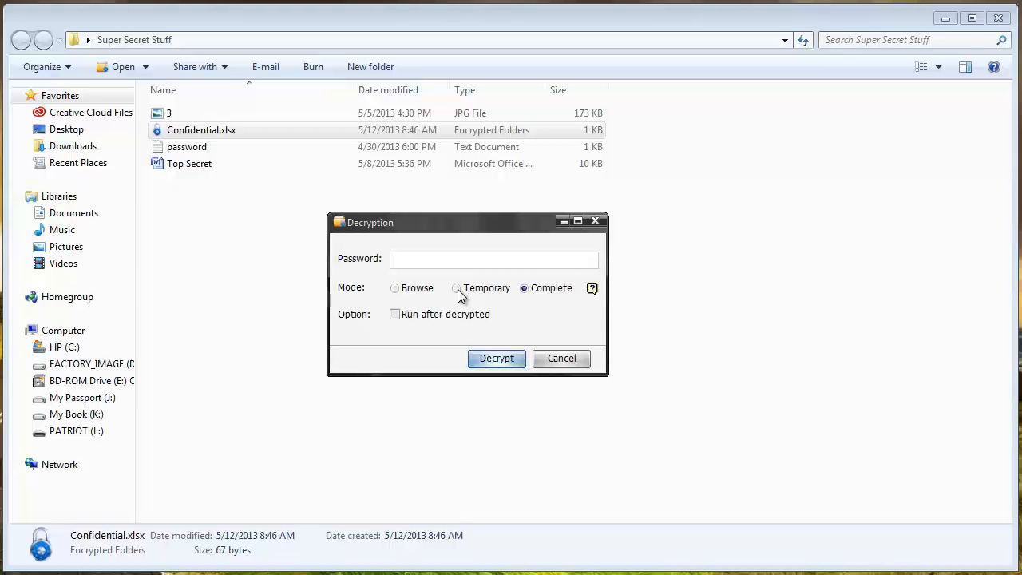
{"action": "mouse_move", "coordinate": [496, 300]}
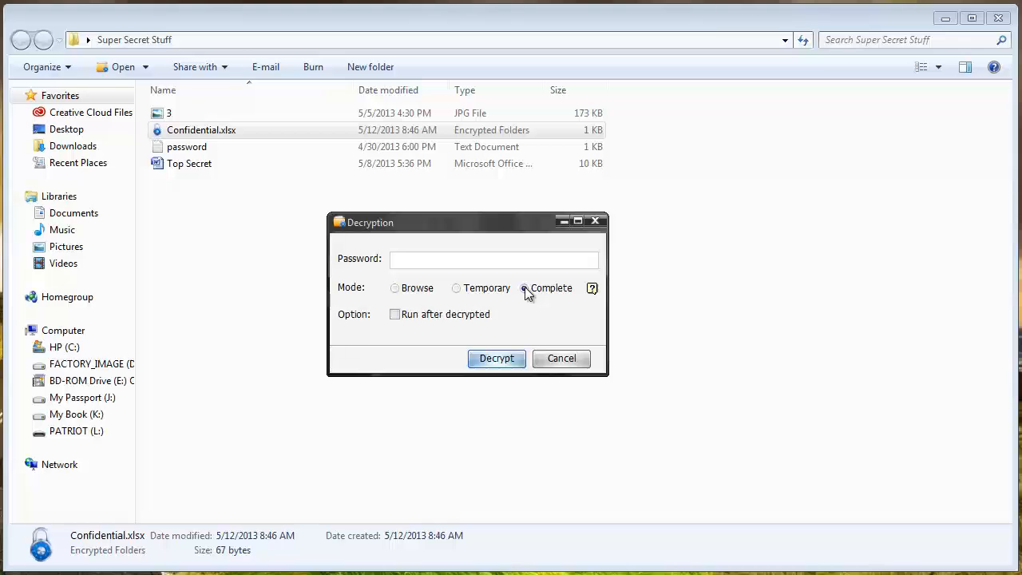
- Decrypt Confidential.xlsx in Complete mode with the password, restoring the Excel worksheet
{"action": "left_click", "coordinate": [493, 259]}
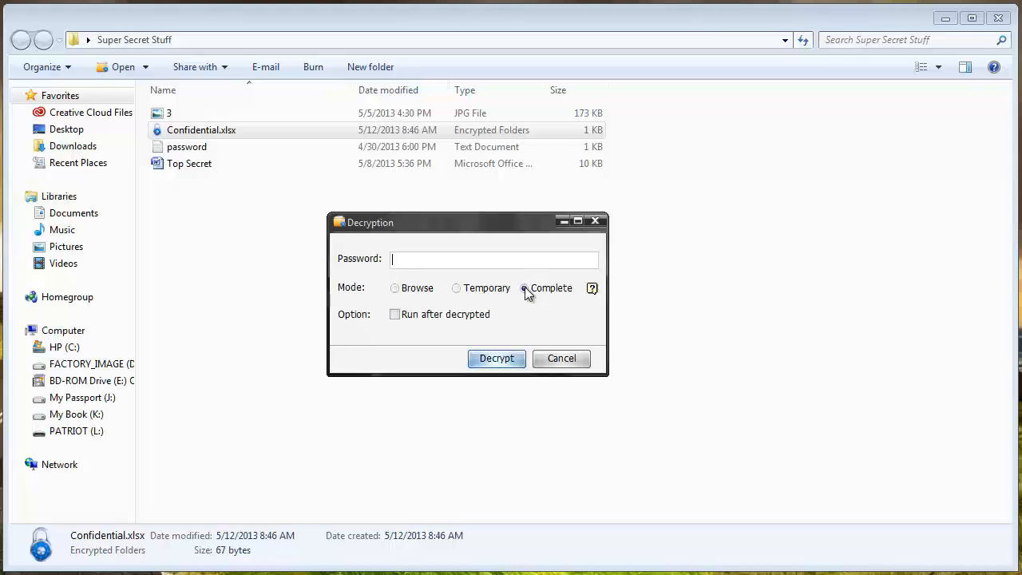
{"action": "left_click", "coordinate": [524, 288]}
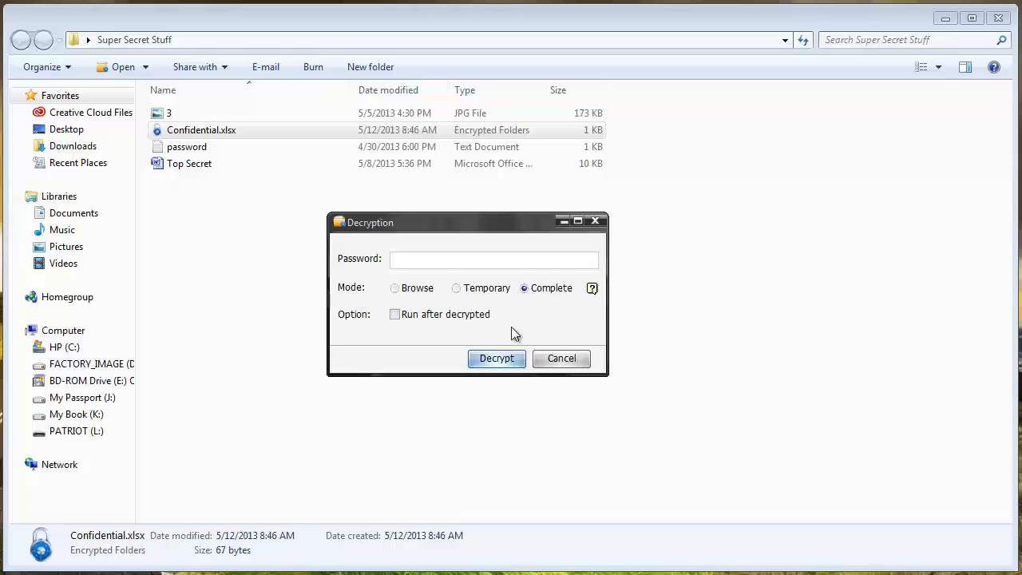
{"action": "type", "text": "•"}
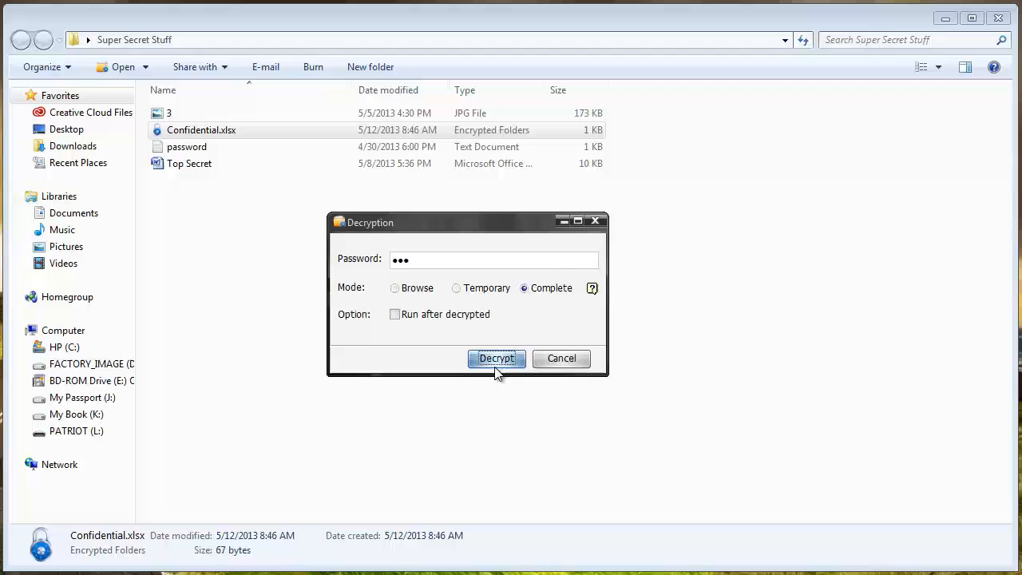
{"action": "left_click", "coordinate": [496, 358]}
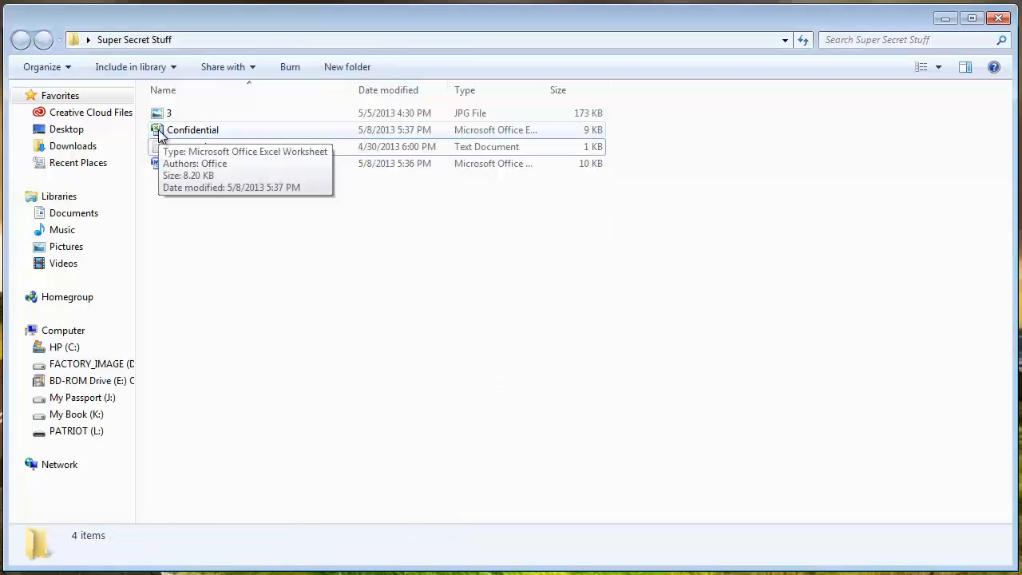
- Close the Super Secret Stuff folder and launch Advanced Folder Encryption
{"action": "left_click", "coordinate": [998, 17]}
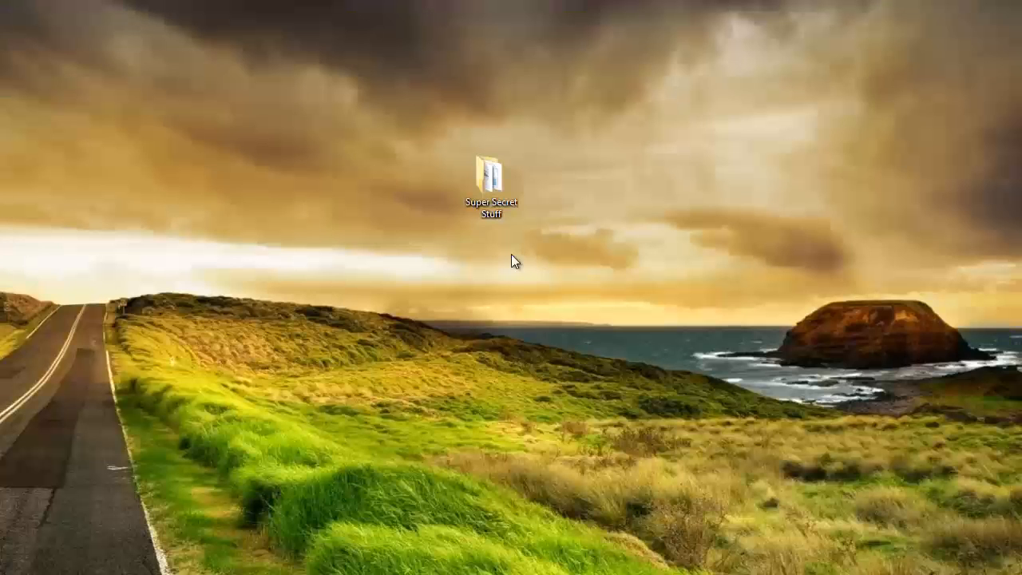
{"action": "double_click", "coordinate": [491, 172]}
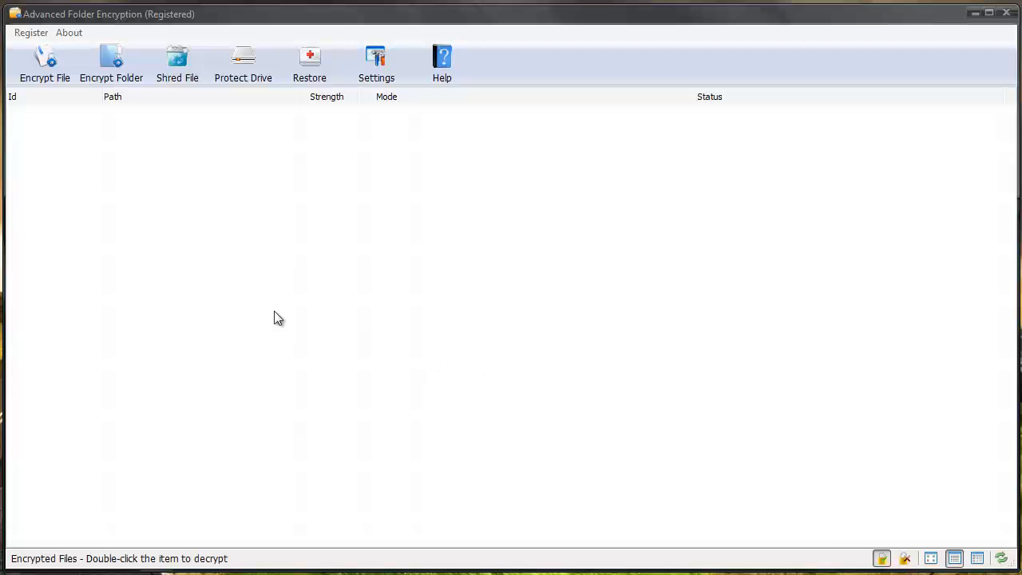
{"action": "mouse_move", "coordinate": [122, 131]}
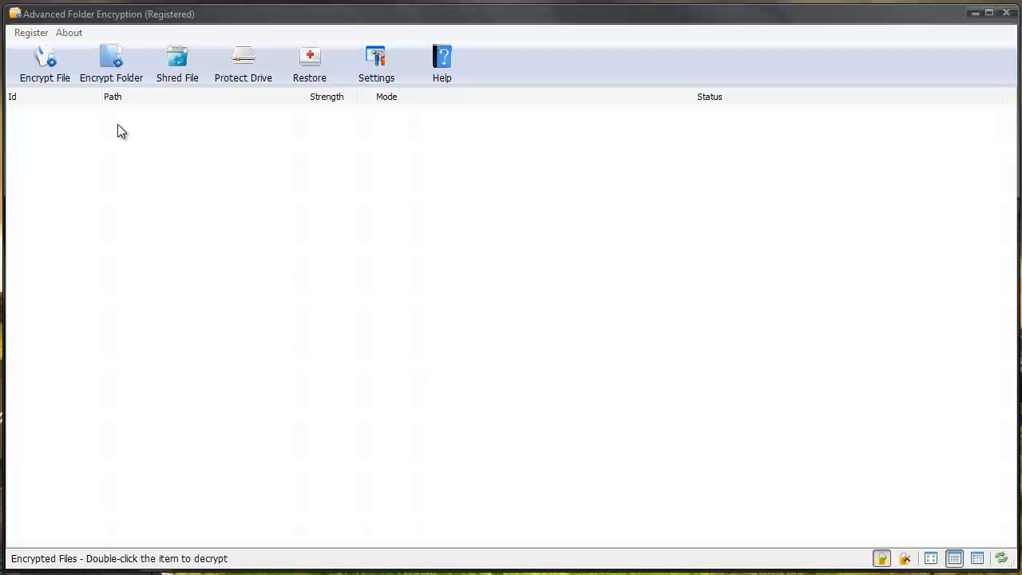
{"action": "mouse_move", "coordinate": [84, 146]}
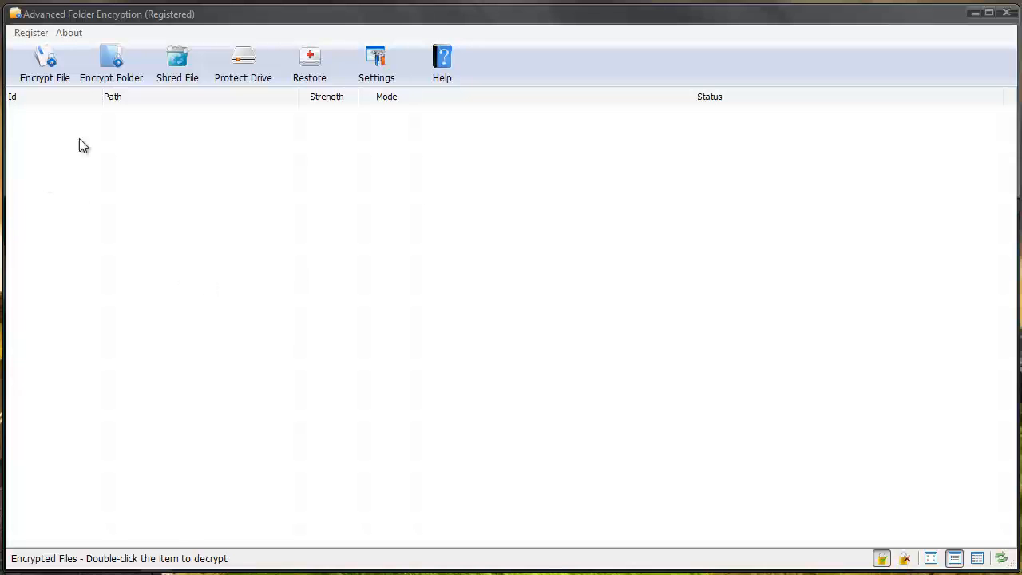
{"action": "mouse_move", "coordinate": [44, 64]}
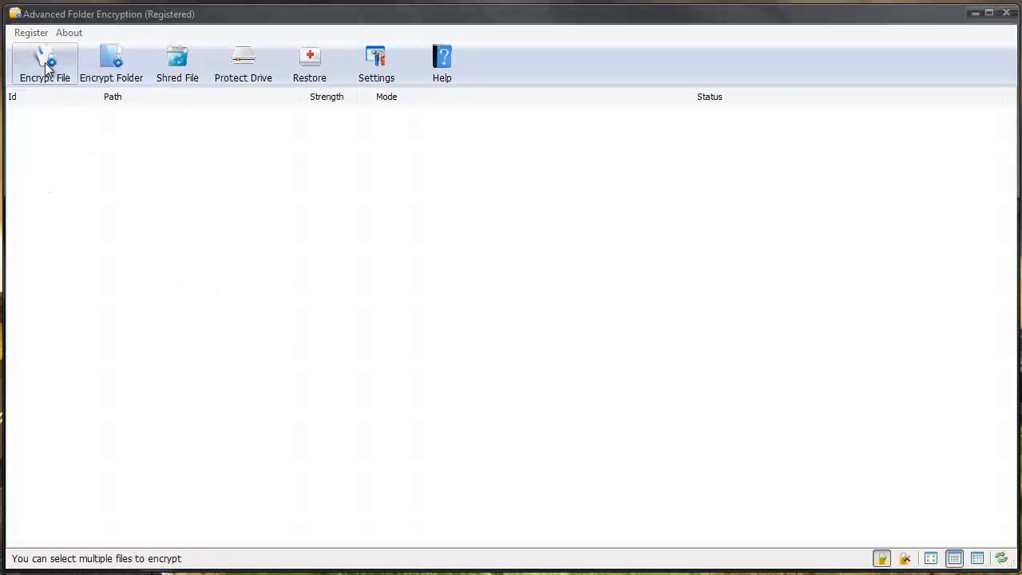
- Encrypt 3.jpg from Super Secret Stuff at Highest strength in Hidden mode
{"action": "left_click", "coordinate": [45, 64]}
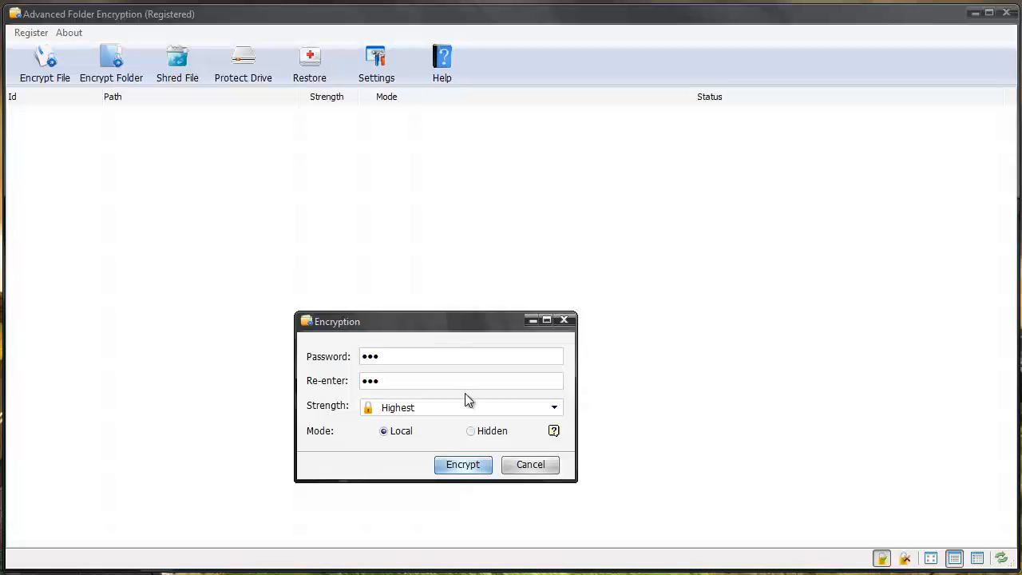
{"action": "mouse_move", "coordinate": [474, 437]}
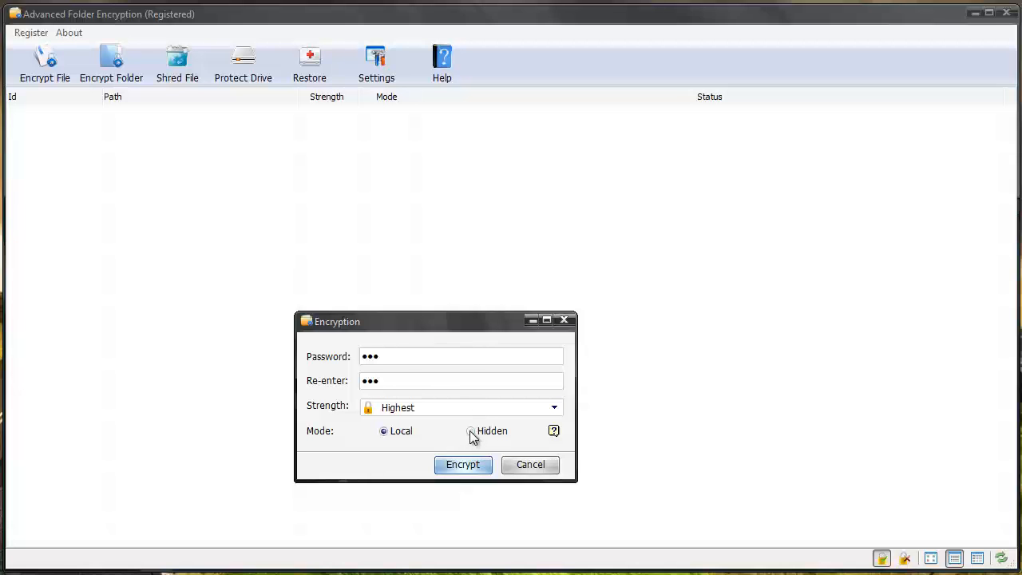
{"action": "left_click", "coordinate": [462, 464]}
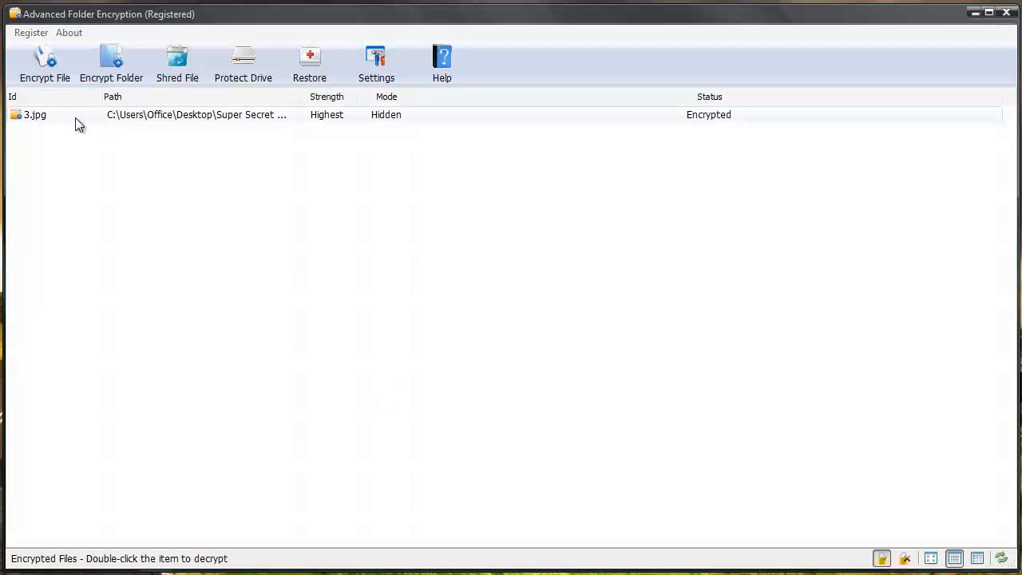
{"action": "mouse_move", "coordinate": [335, 108]}
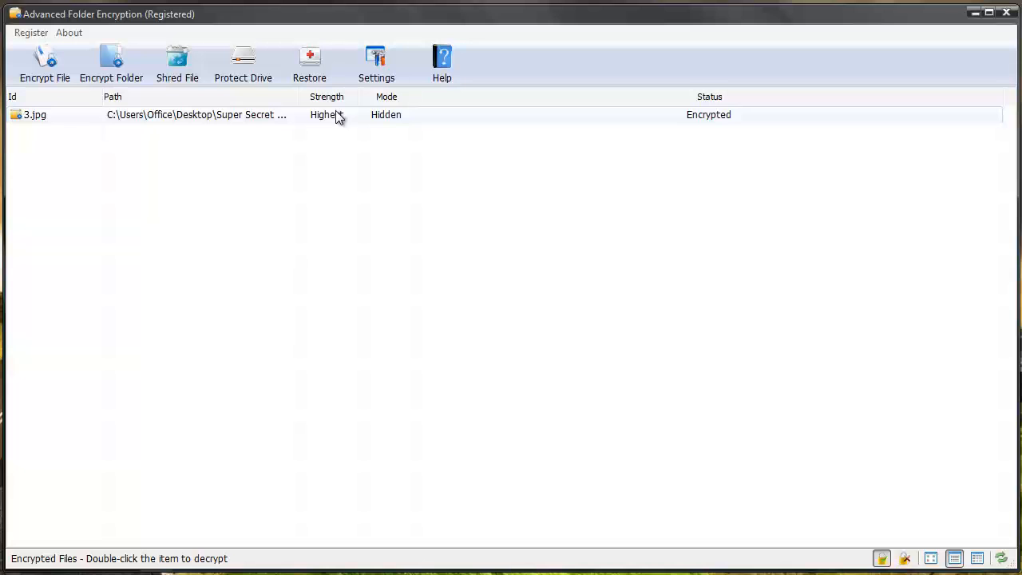
{"action": "mouse_move", "coordinate": [387, 118]}
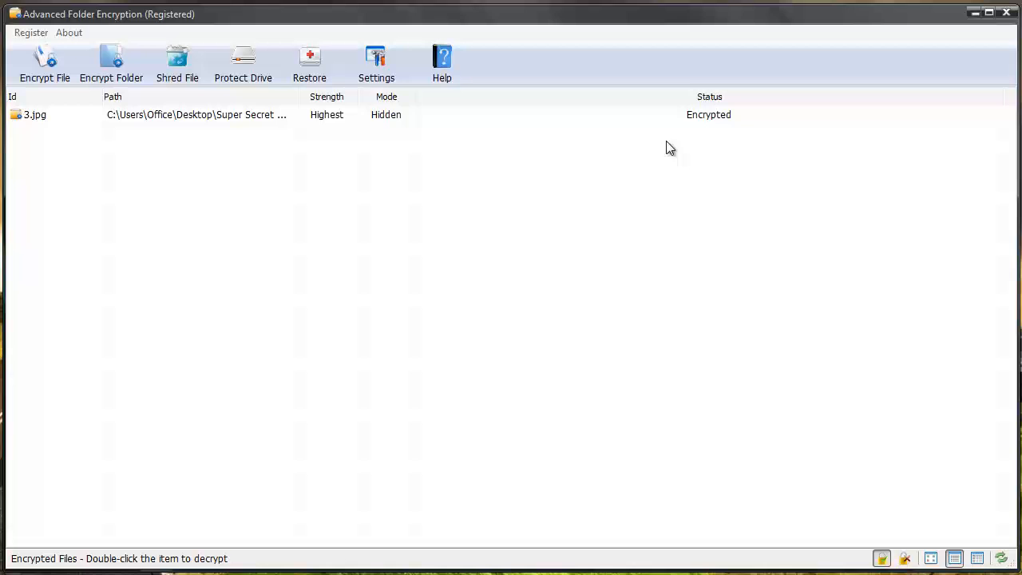
{"action": "mouse_move", "coordinate": [974, 13]}
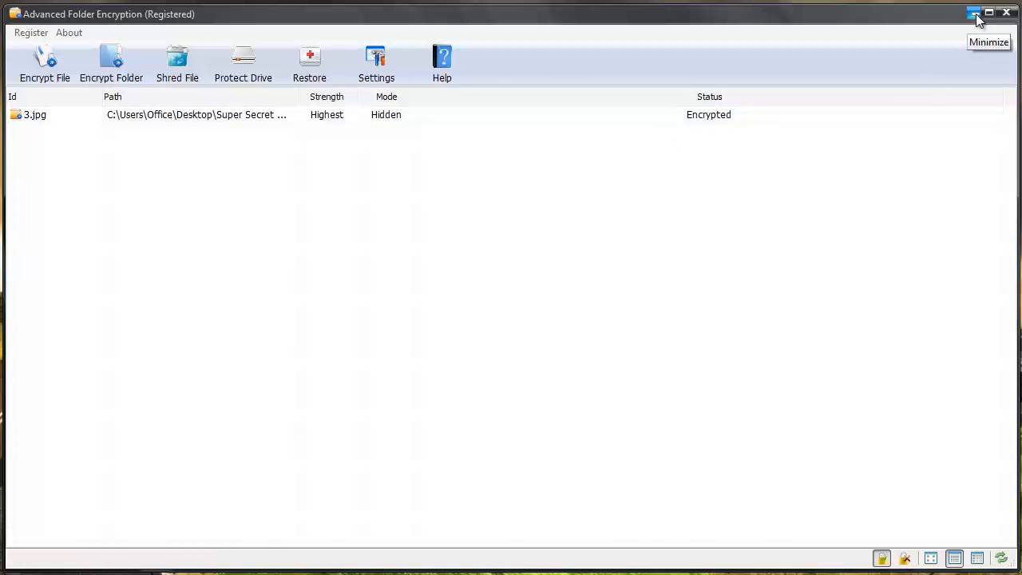
- Decrypt the hidden 3.jpg image in Complete mode, emptying the encrypted list
{"action": "left_click", "coordinate": [973, 12]}
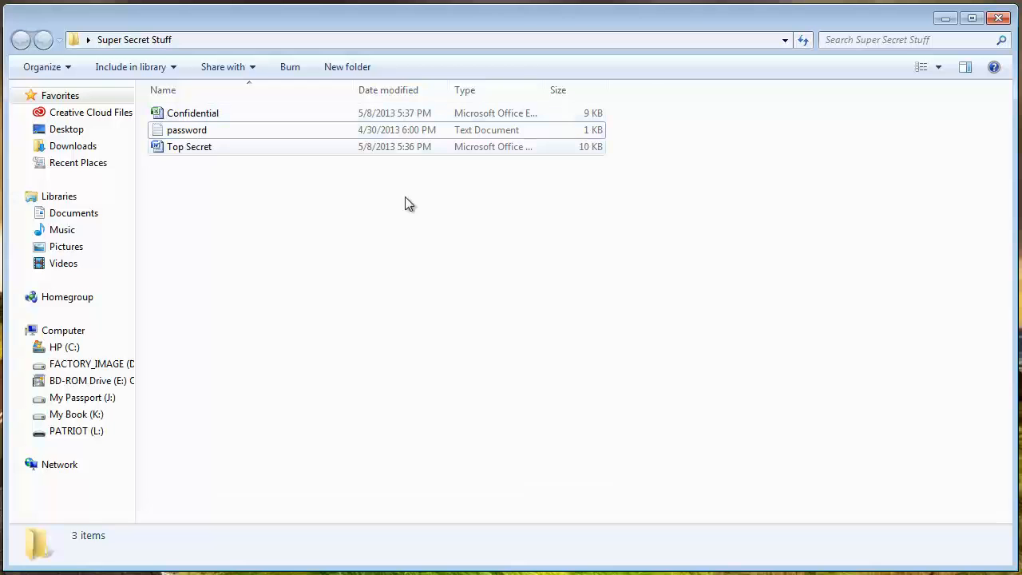
{"action": "mouse_move", "coordinate": [946, 18]}
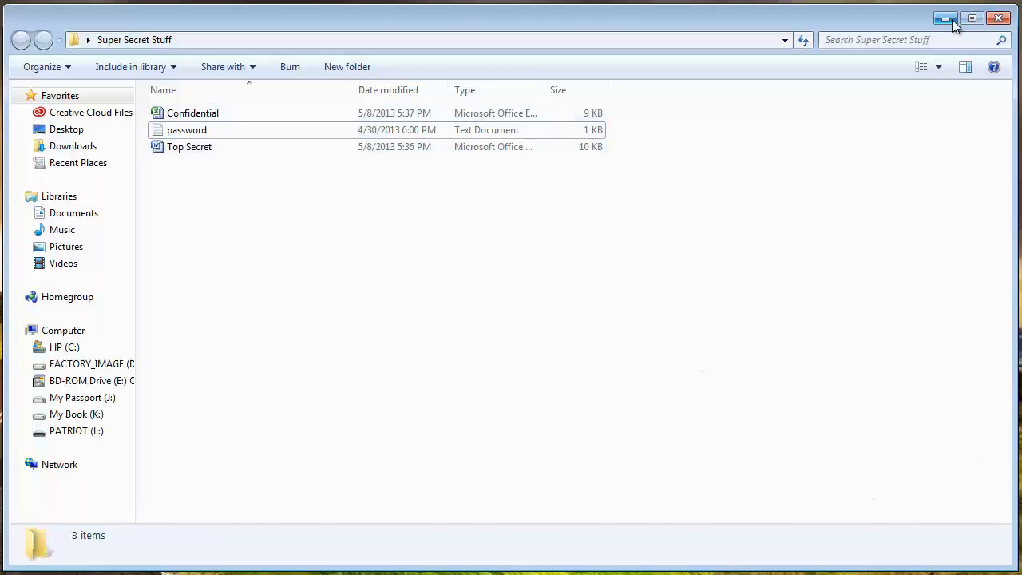
{"action": "left_click", "coordinate": [946, 18]}
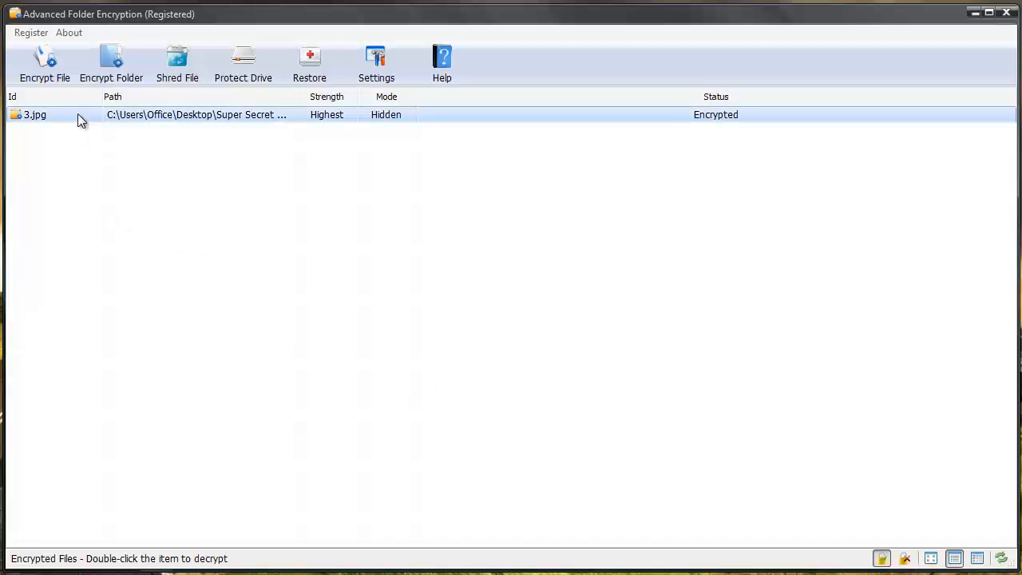
{"action": "double_click", "coordinate": [34, 114]}
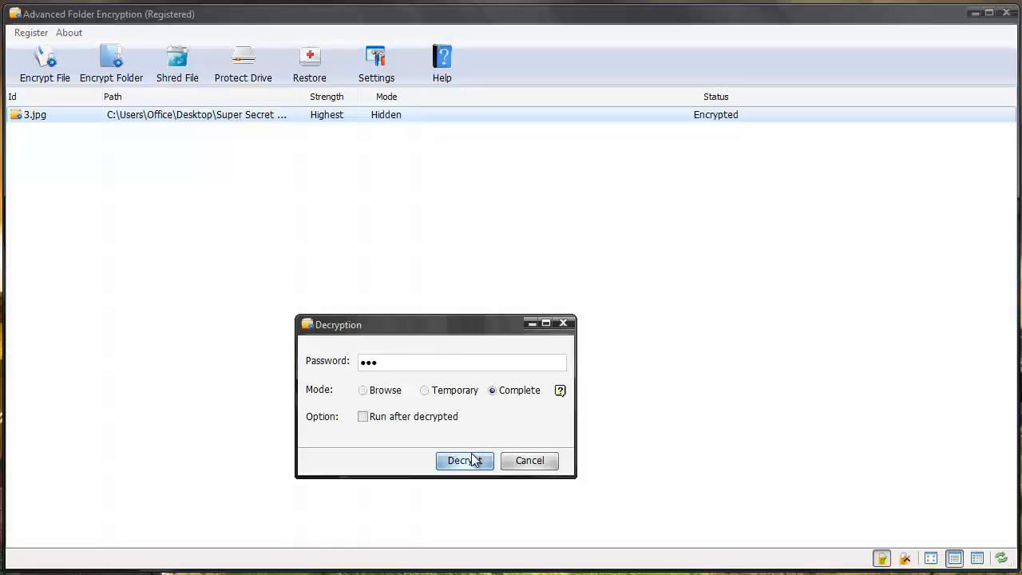
{"action": "left_click", "coordinate": [460, 461]}
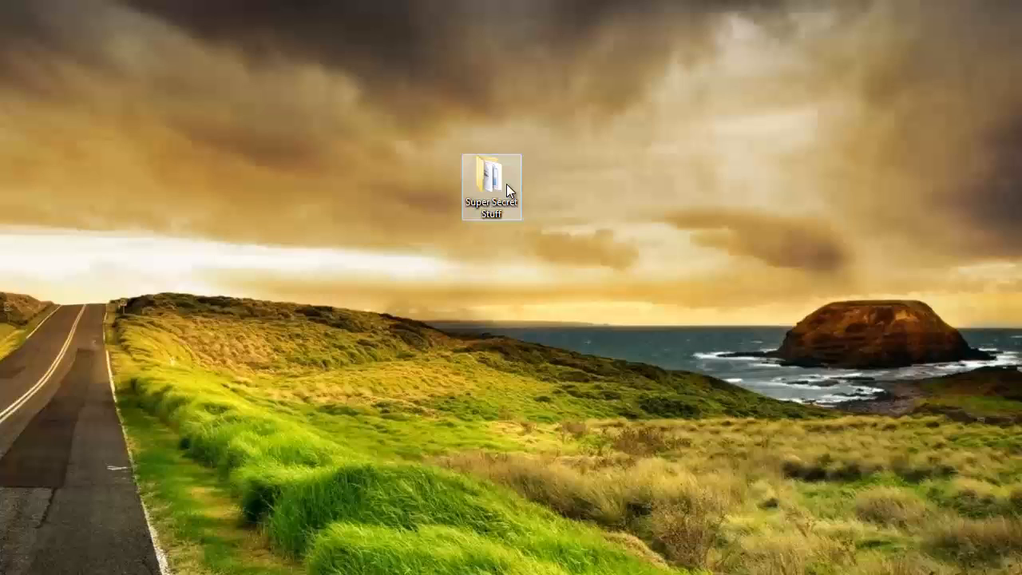
- Check the Super Secret Stuff folder for the restored image and reopen the program
{"action": "double_click", "coordinate": [491, 180]}
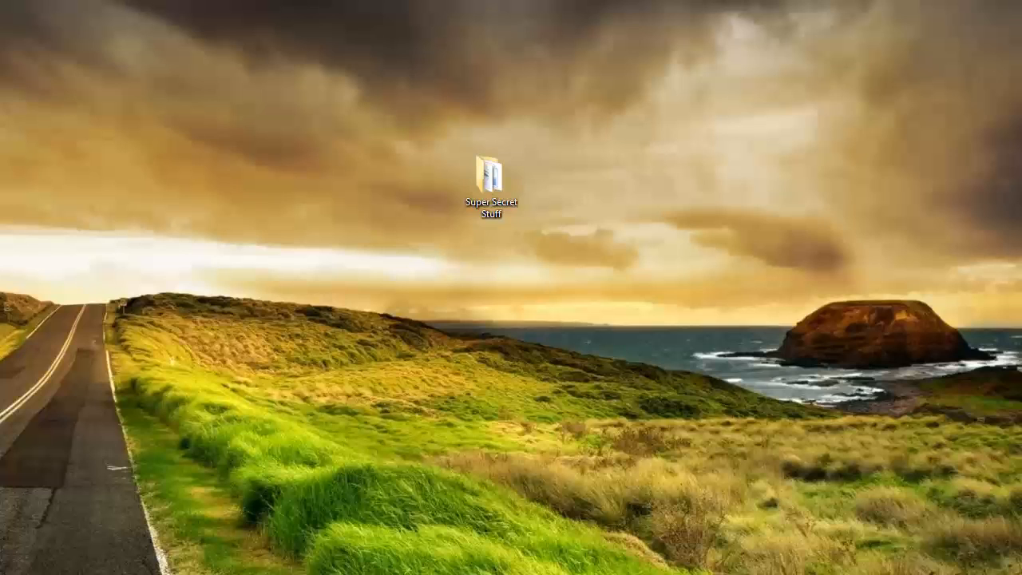
{"action": "double_click", "coordinate": [491, 185]}
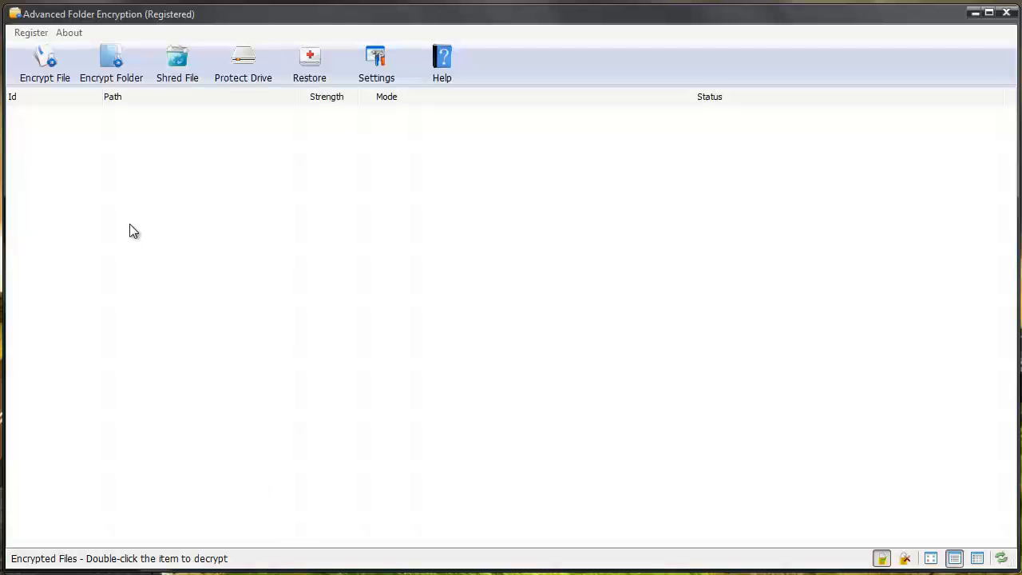
{"action": "mouse_move", "coordinate": [221, 199]}
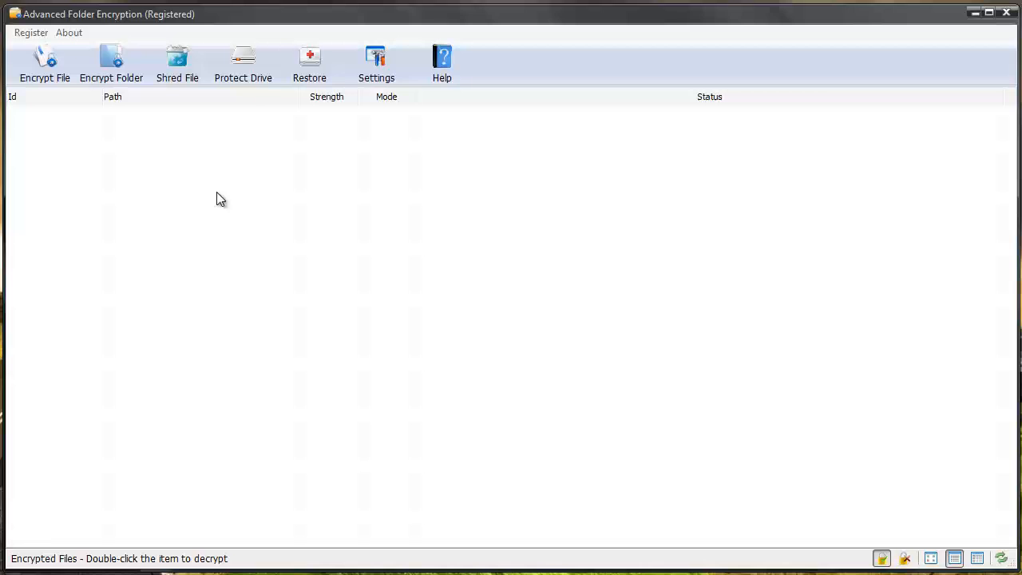
{"action": "left_click", "coordinate": [376, 64]}
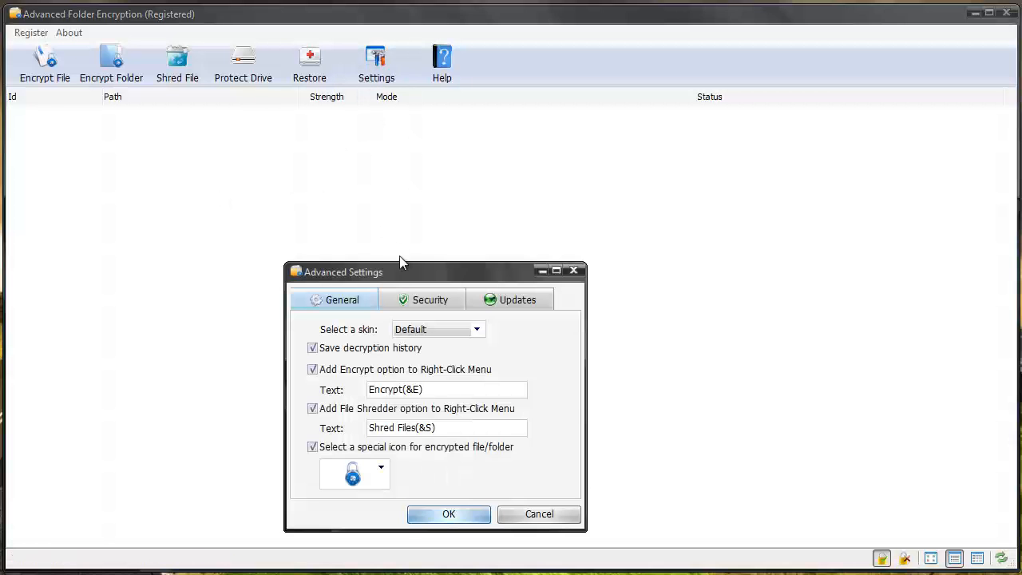
{"action": "left_click", "coordinate": [422, 300]}
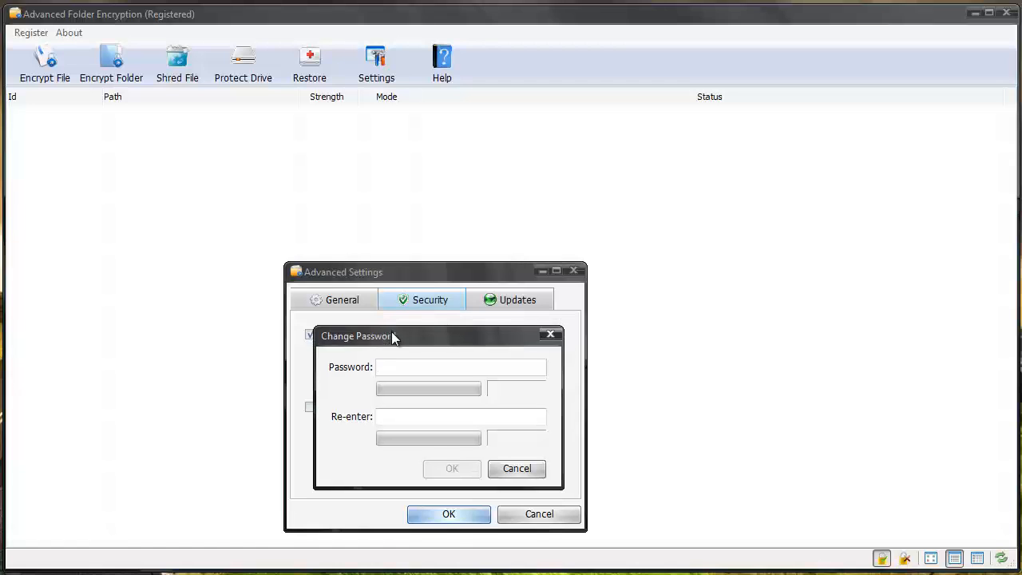
{"action": "mouse_move", "coordinate": [209, 138]}
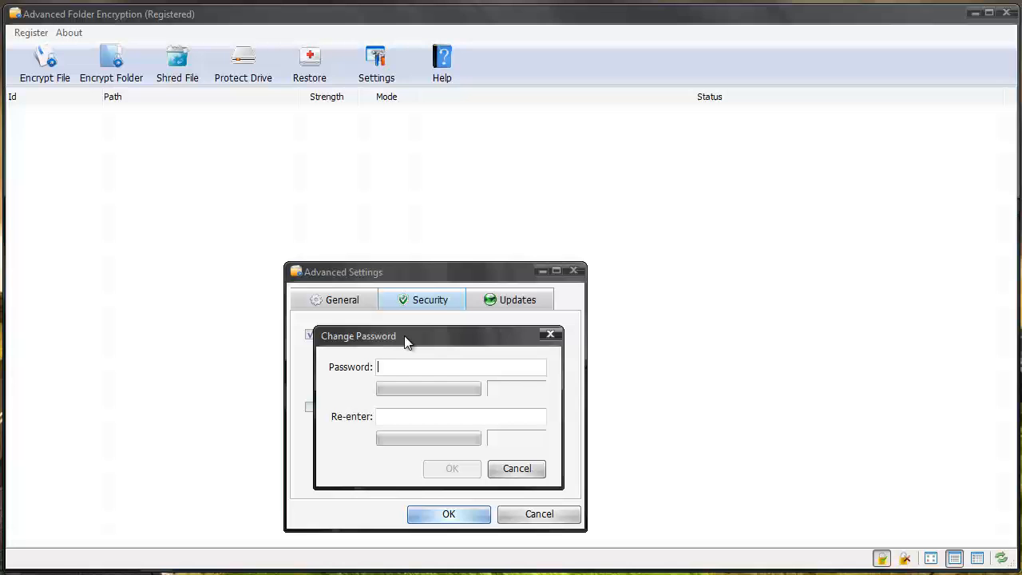
{"action": "mouse_move", "coordinate": [539, 341]}
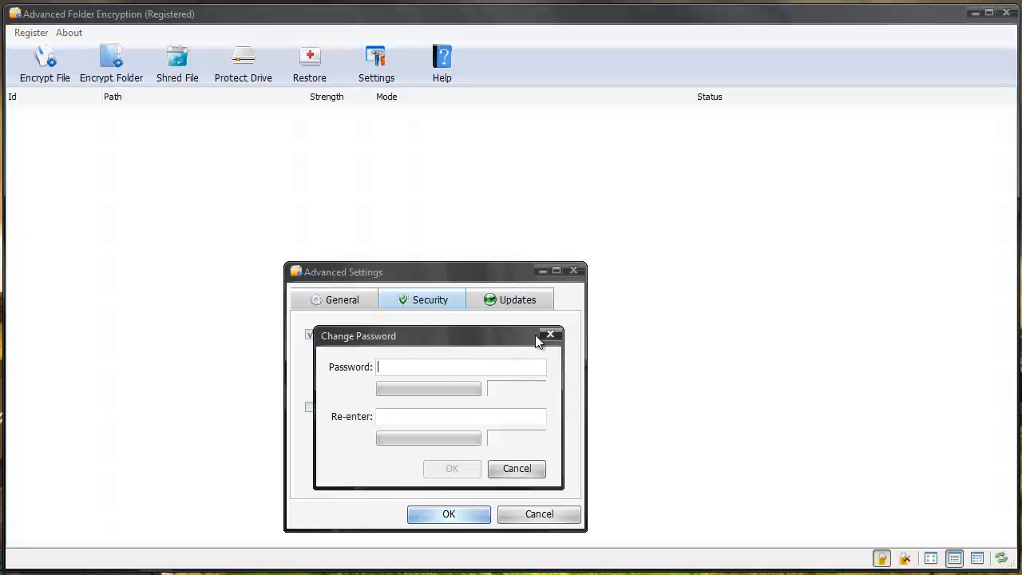
{"action": "left_click", "coordinate": [551, 333]}
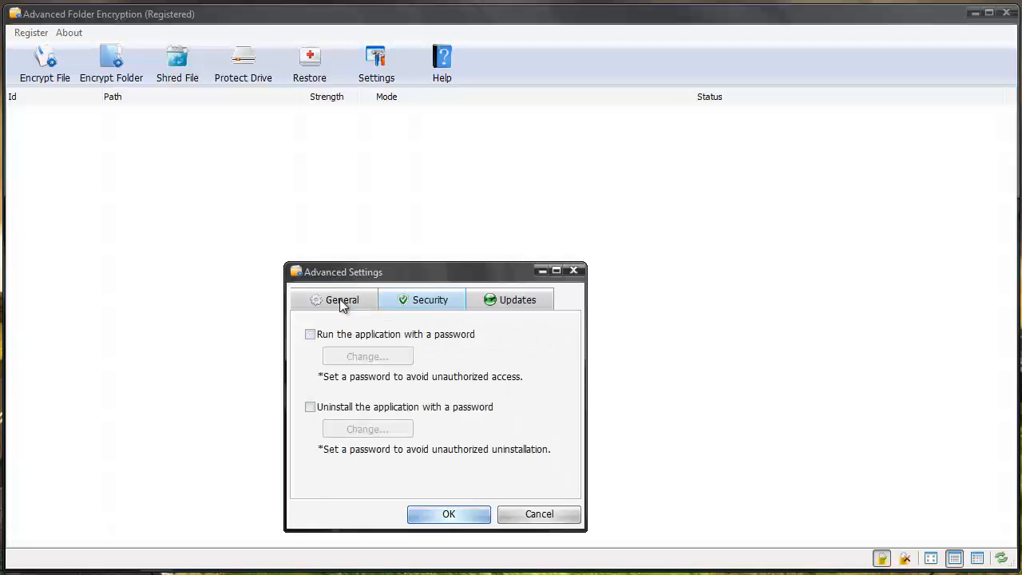
{"action": "left_click", "coordinate": [342, 299]}
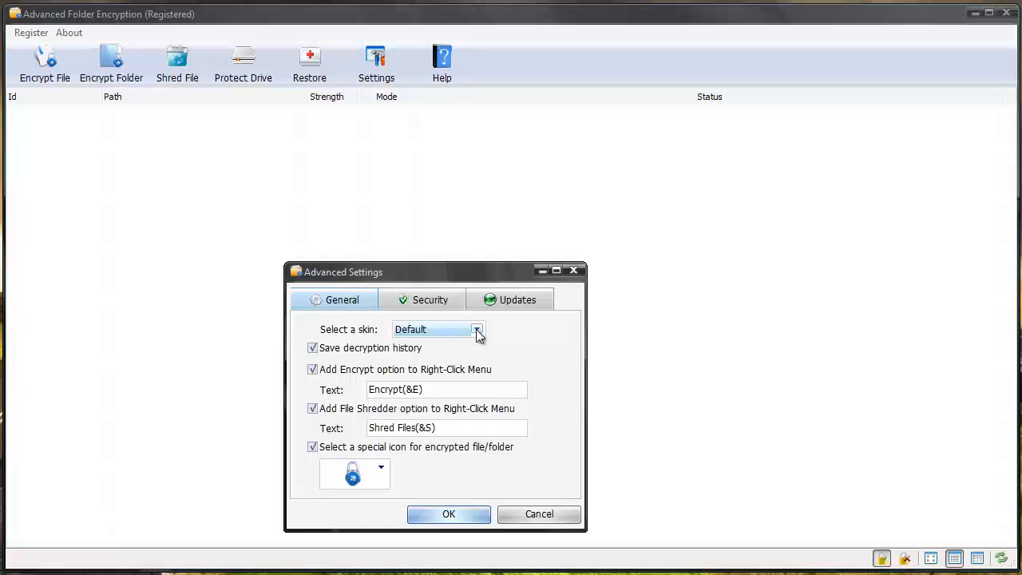
{"action": "mouse_move", "coordinate": [350, 357]}
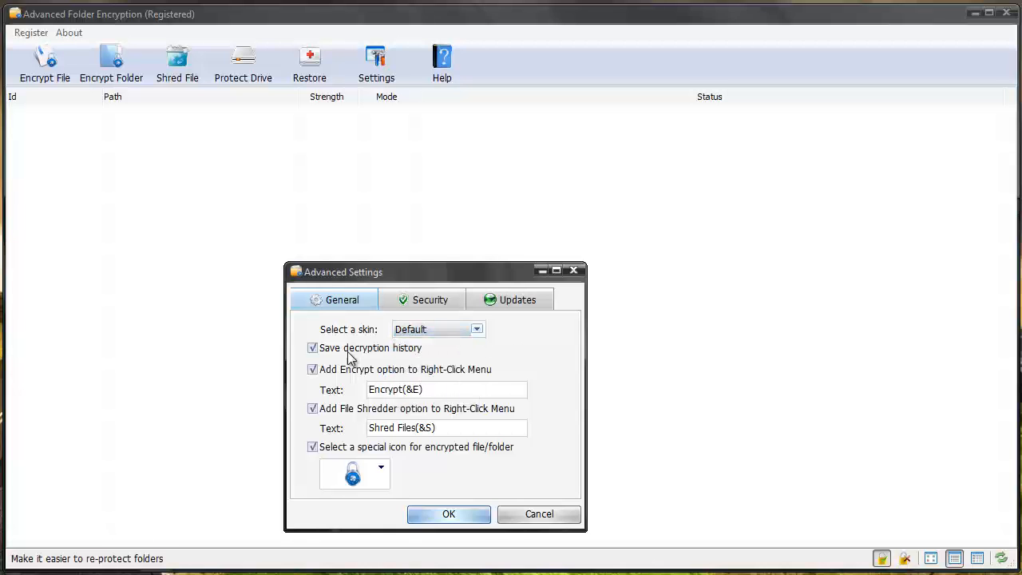
{"action": "mouse_move", "coordinate": [352, 378]}
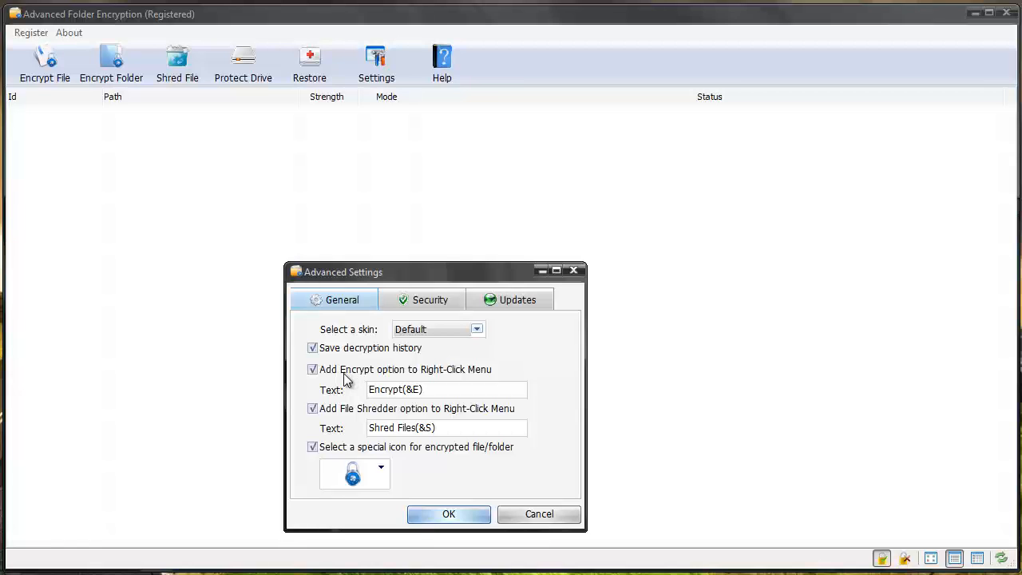
{"action": "mouse_move", "coordinate": [392, 427]}
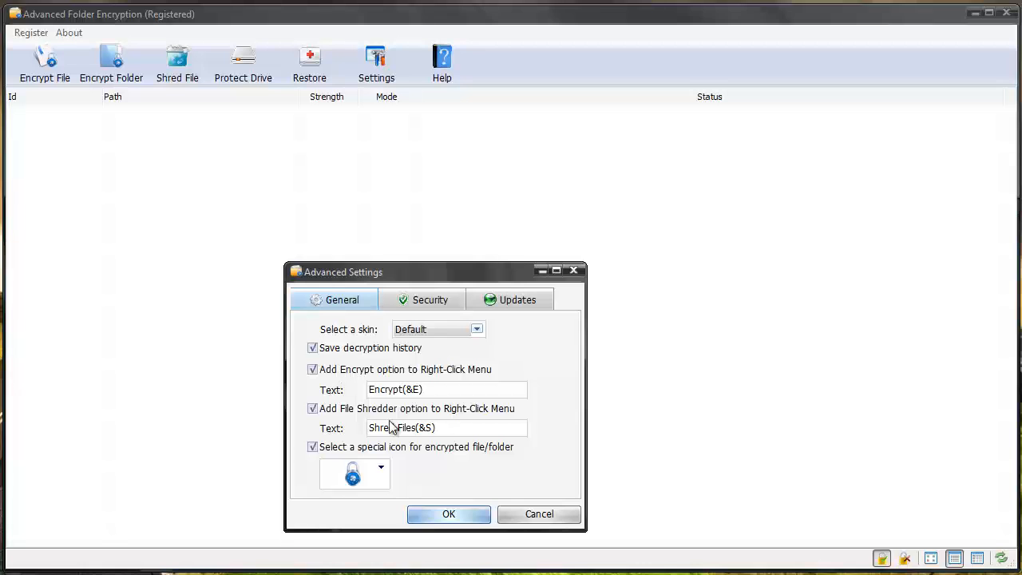
{"action": "left_click", "coordinate": [381, 466]}
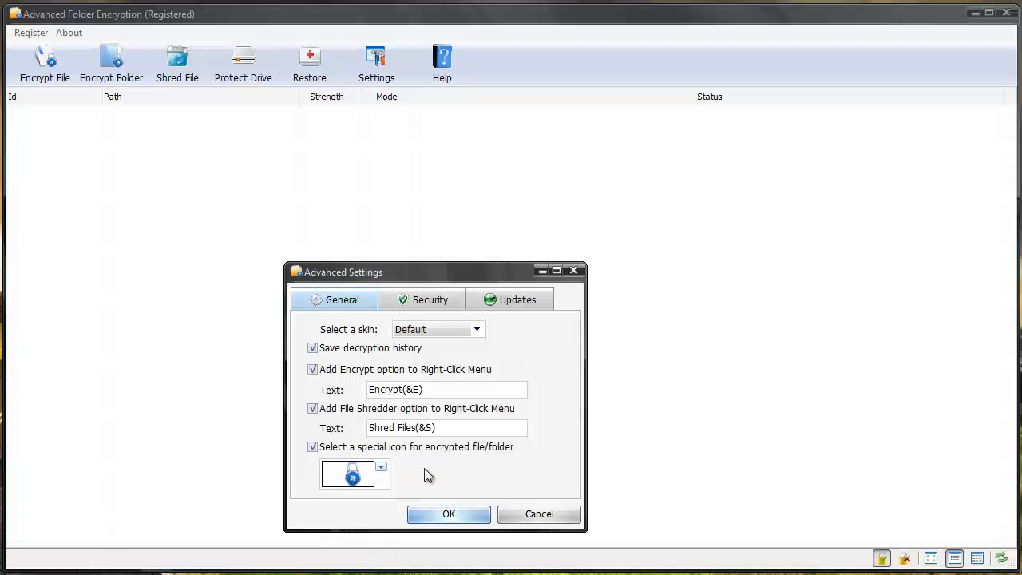
{"action": "left_click", "coordinate": [449, 514]}
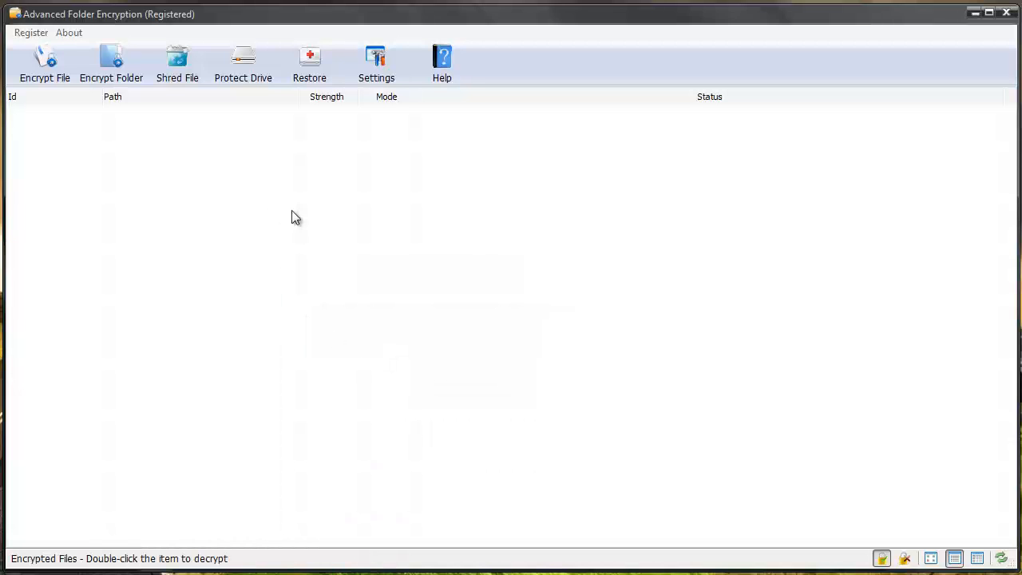
{"action": "mouse_move", "coordinate": [177, 64]}
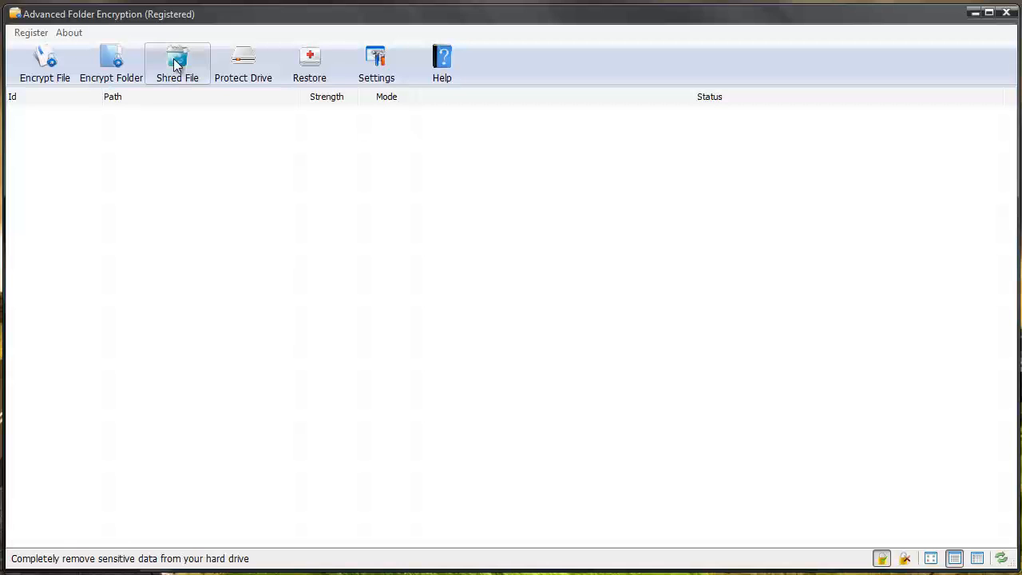
{"action": "left_click", "coordinate": [242, 63]}
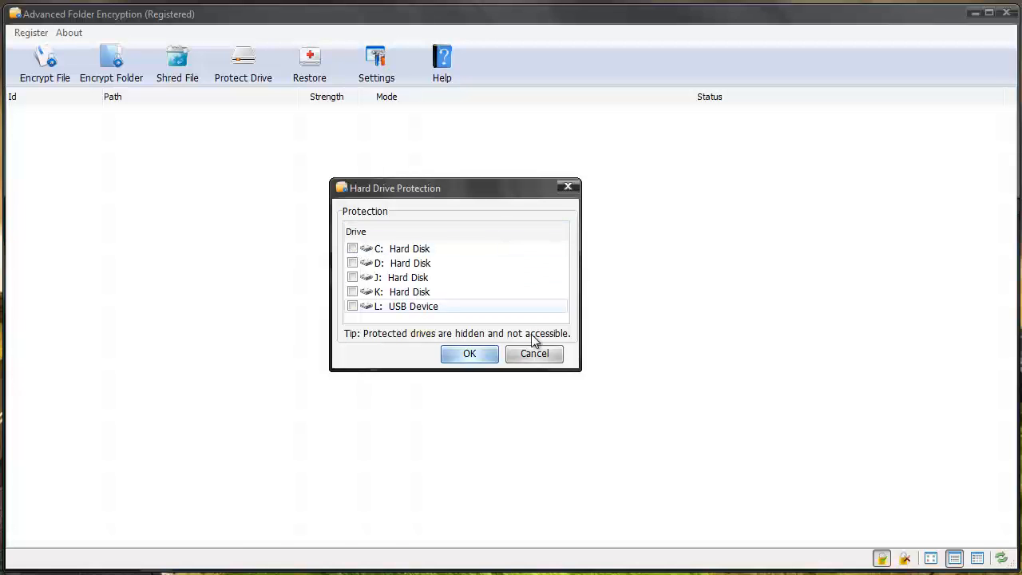
{"action": "left_click", "coordinate": [534, 353]}
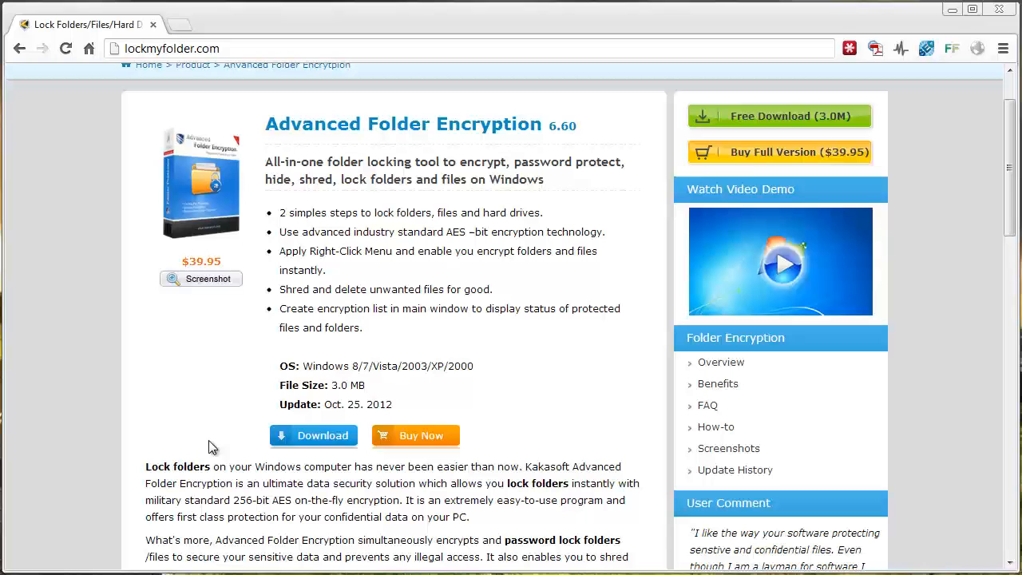
{"action": "mouse_move", "coordinate": [162, 377]}
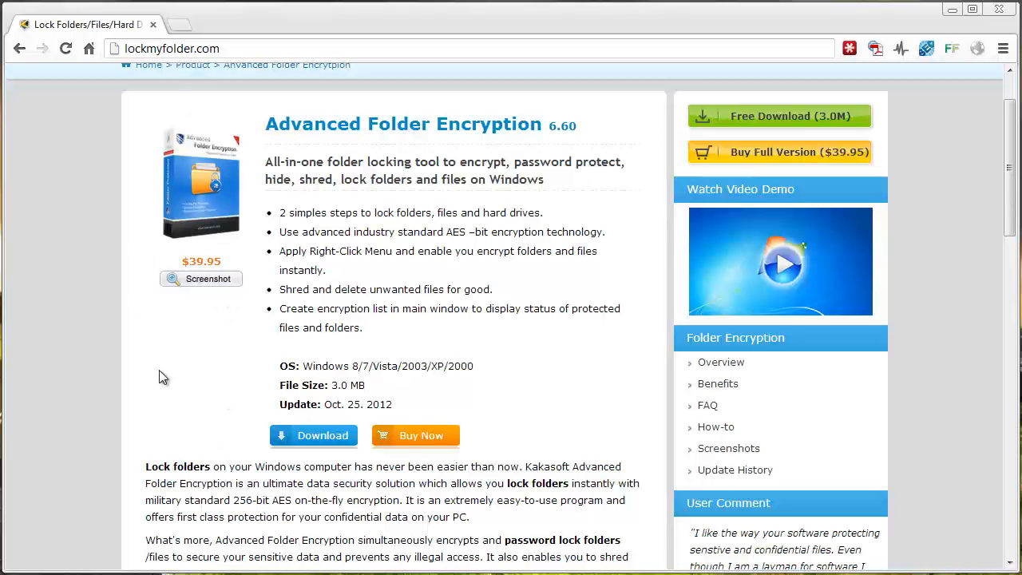
{"action": "mouse_move", "coordinate": [477, 357]}
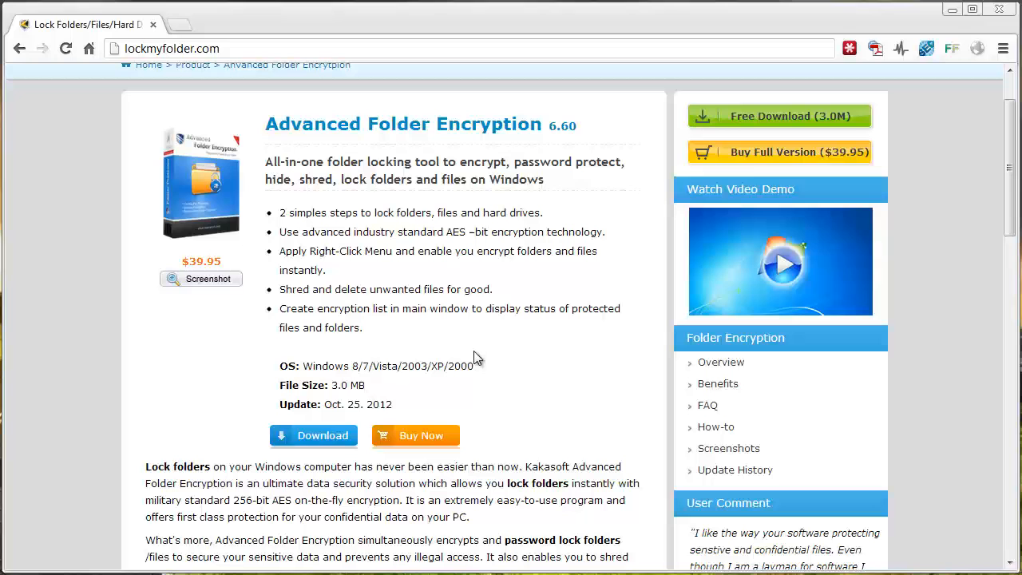
{"action": "mouse_move", "coordinate": [743, 142]}
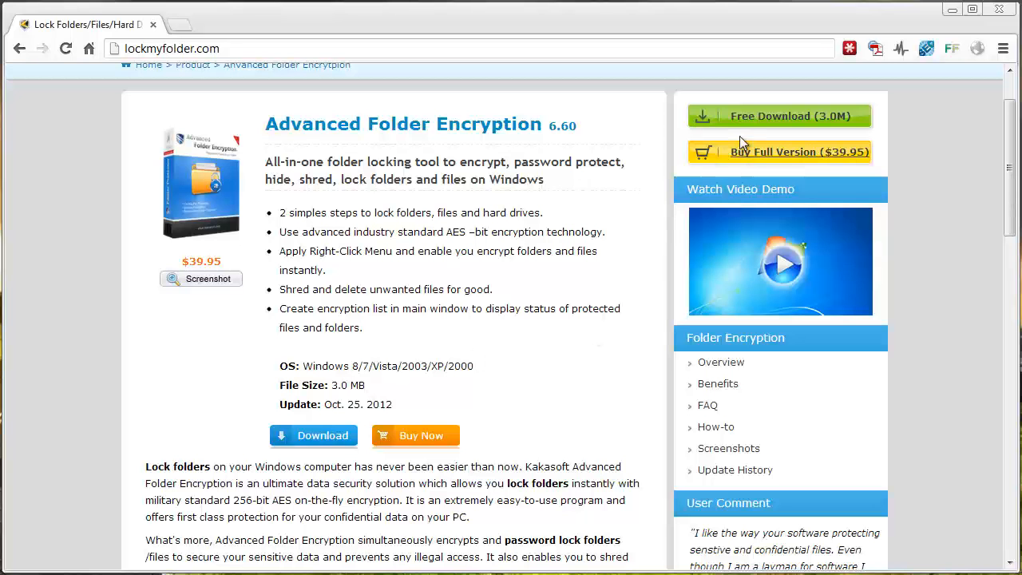
{"action": "mouse_move", "coordinate": [913, 334]}
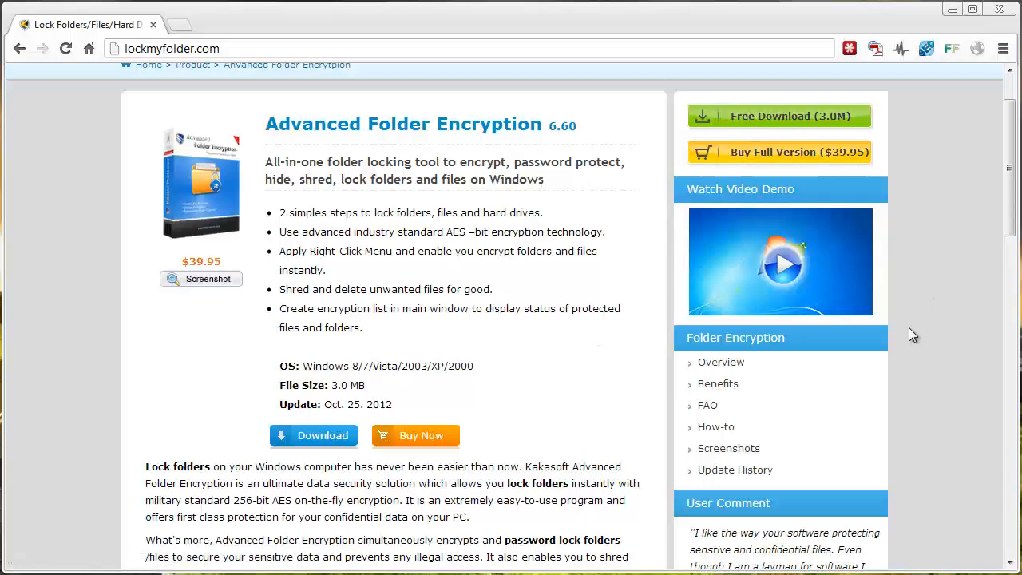
{"action": "mouse_move", "coordinate": [967, 198]}
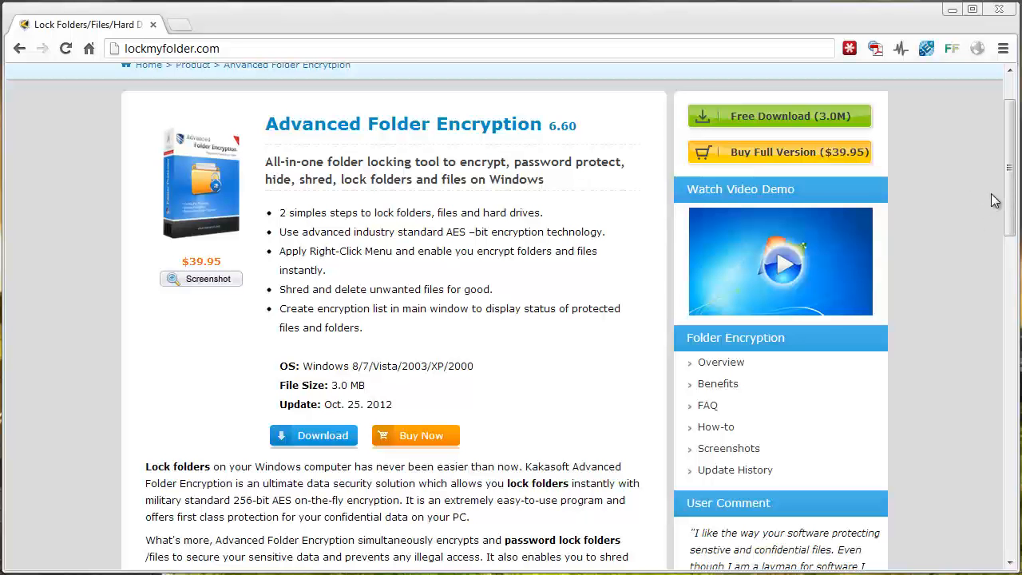
- Scroll the lockmyfolder.com page through its key features and back to the top
{"action": "scroll", "scroll_direction": "down", "scroll_amount": 3}
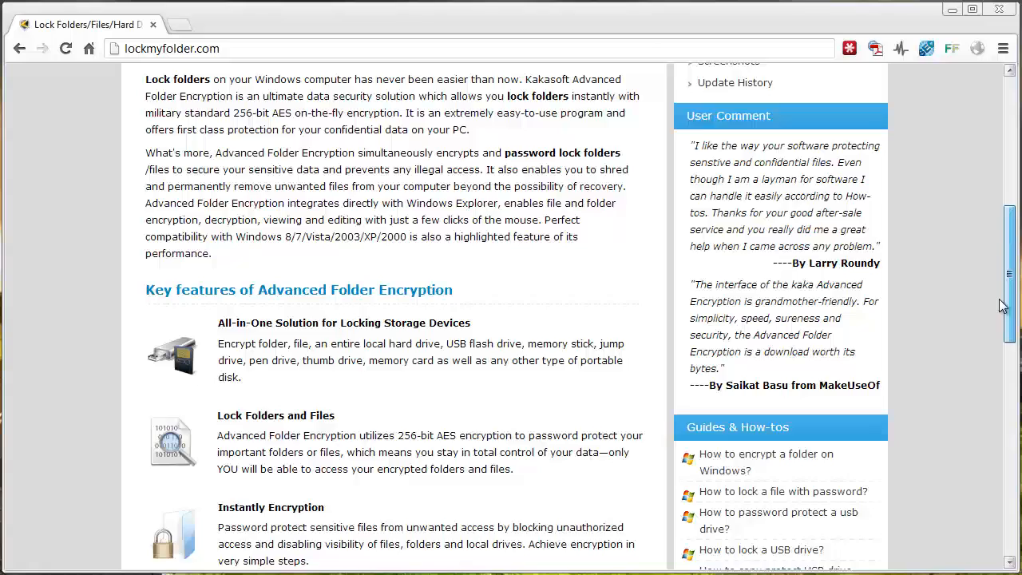
{"action": "scroll", "scroll_direction": "down", "scroll_amount": 3}
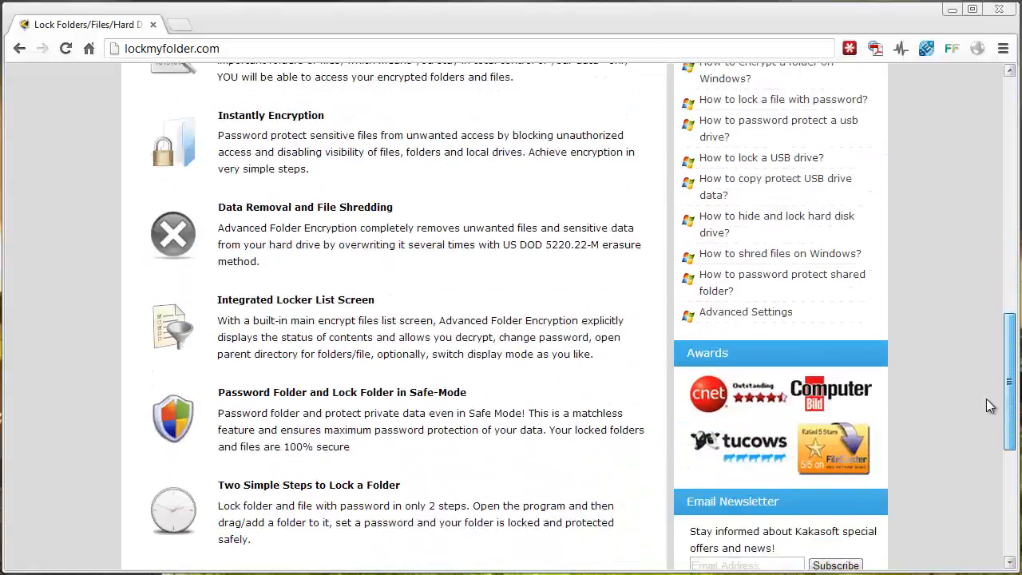
{"action": "scroll", "scroll_direction": "up", "scroll_amount": 3}
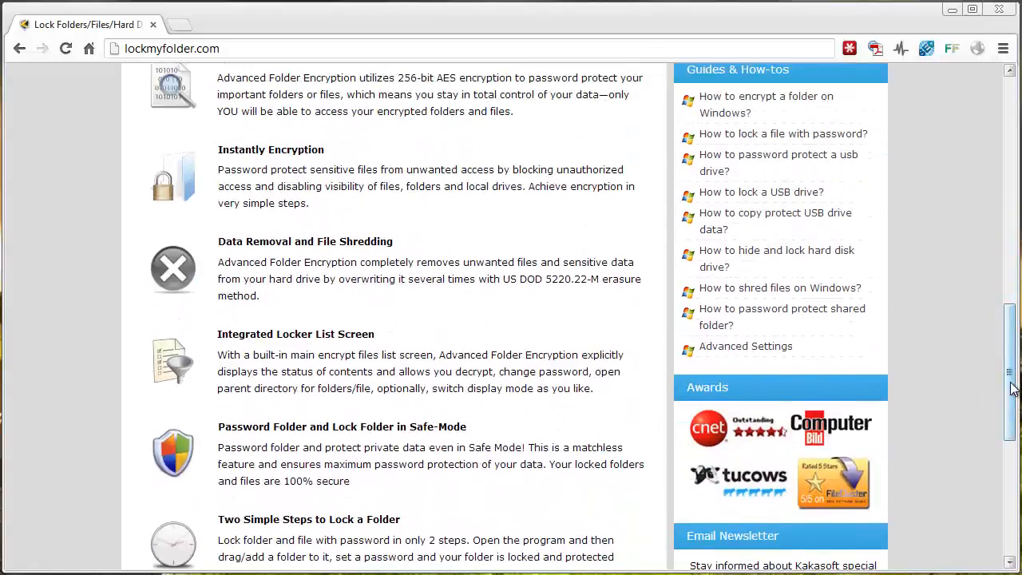
{"action": "scroll", "scroll_direction": "up", "scroll_amount": 3}
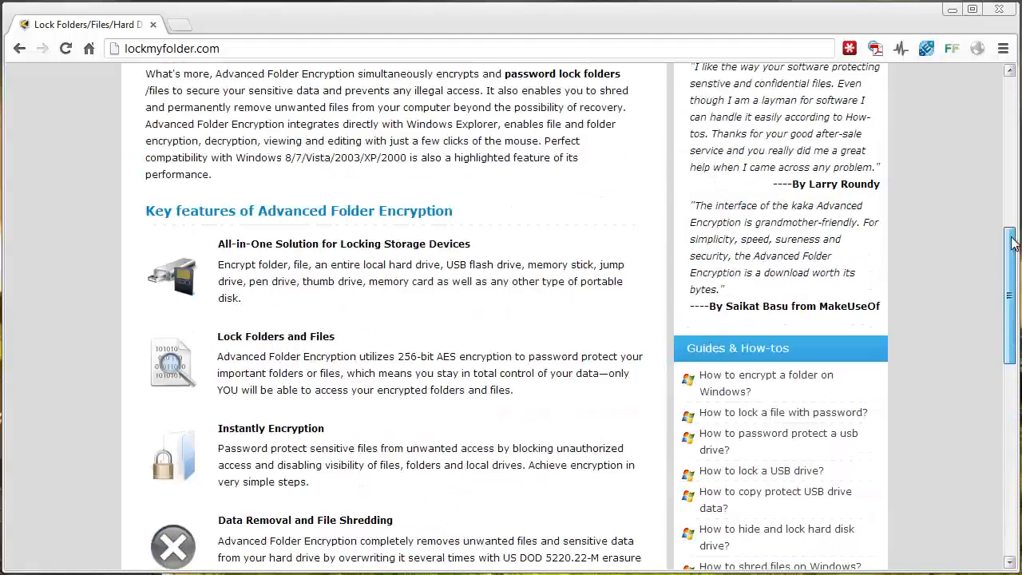
{"action": "scroll", "scroll_direction": "up", "scroll_amount": 3}
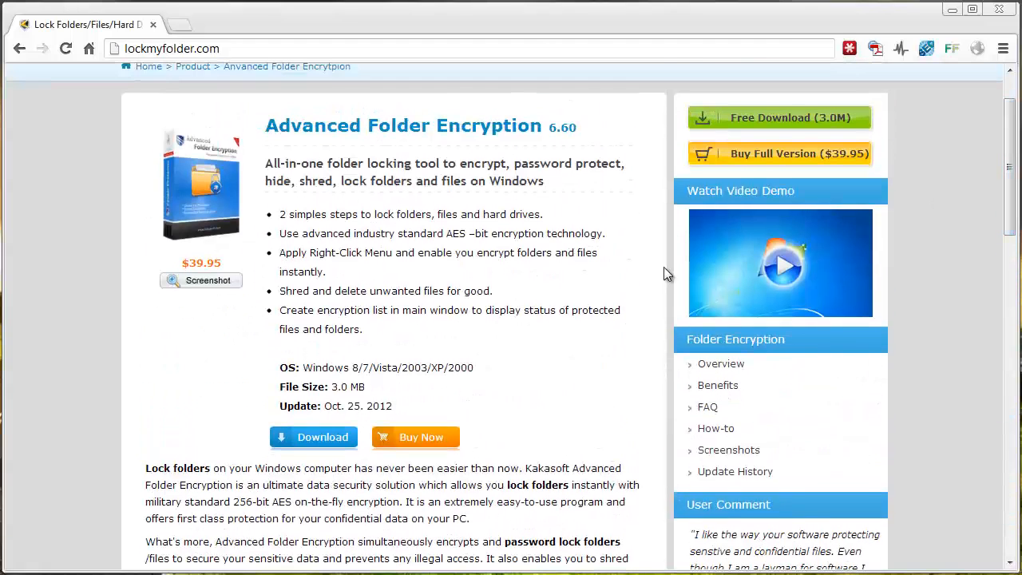
{"action": "mouse_move", "coordinate": [931, 253]}
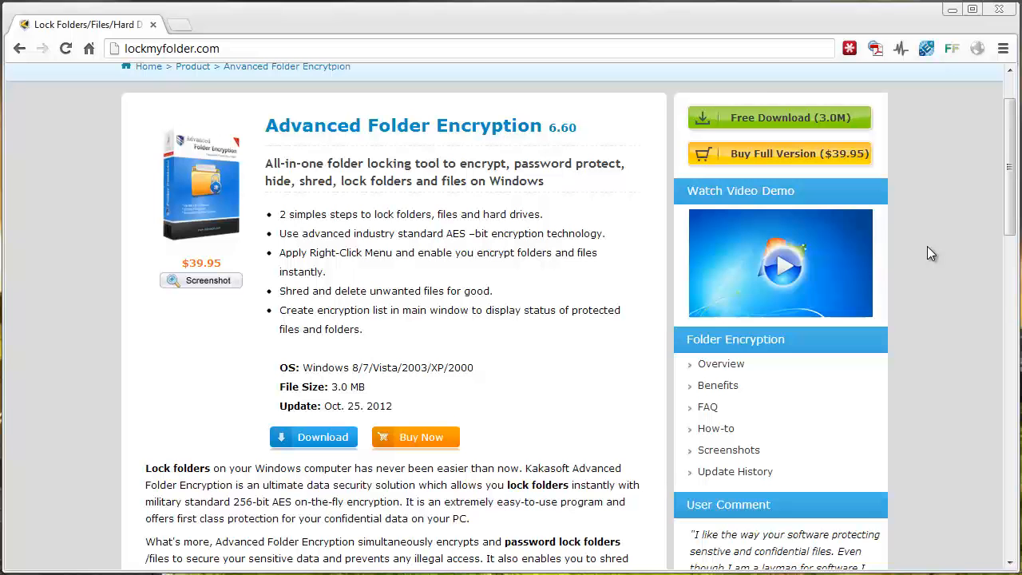